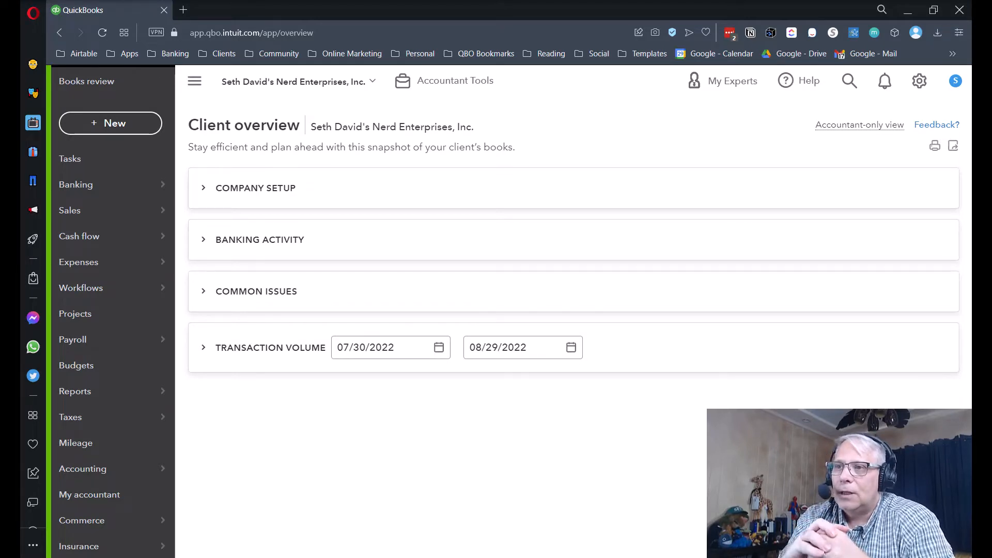
pyautogui.moveTo(432, 242)
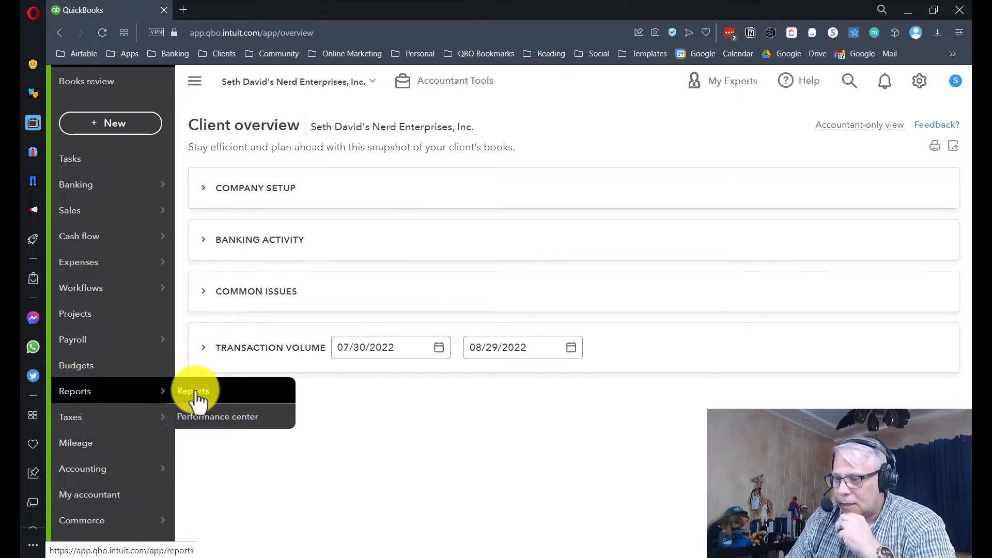
# Bring up the Reports page and scroll to the Favorites list including Profit and Loss
pyautogui.click(193, 390)
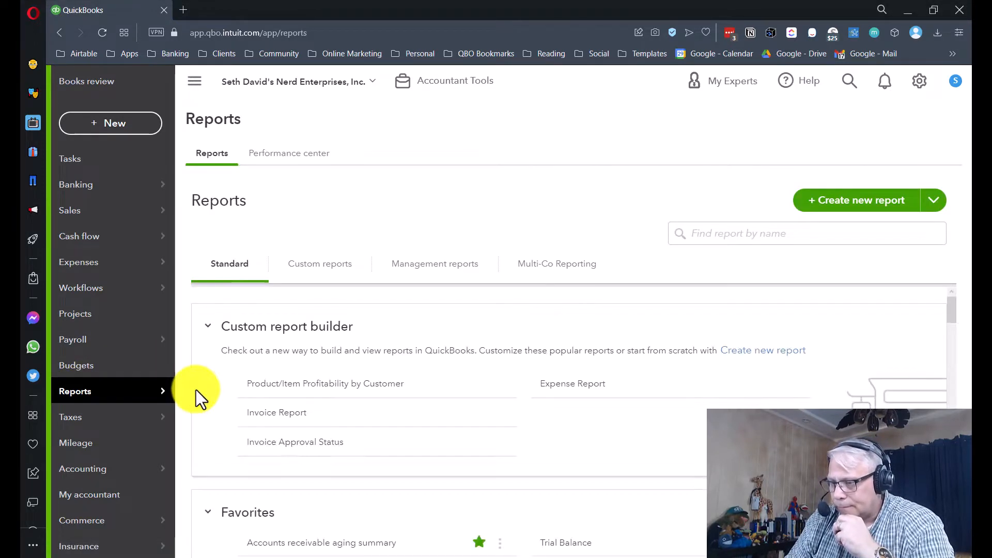
pyautogui.scroll(-3)
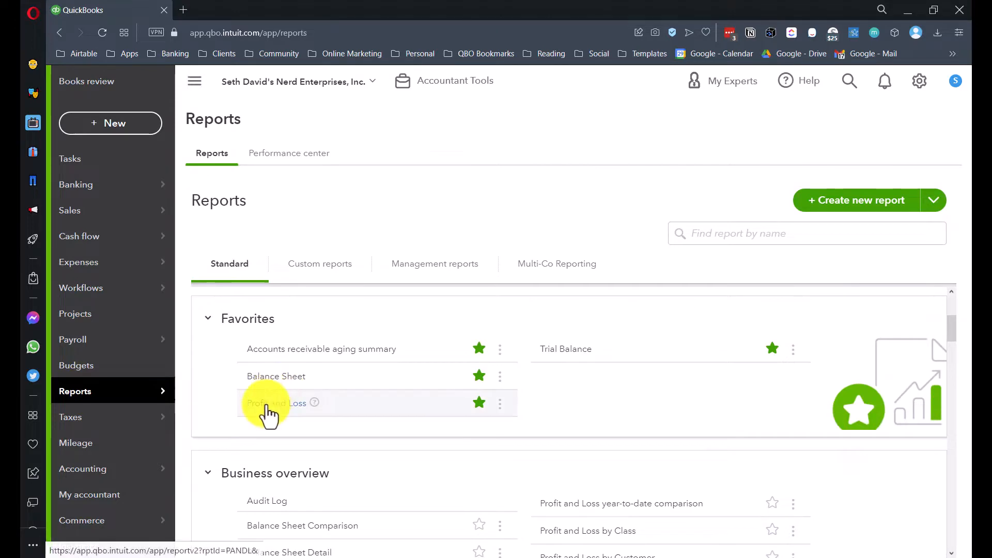
# Run the Profit and Loss and drill into the $10,000 Uncategorized Income to its one deposit
pyautogui.click(272, 402)
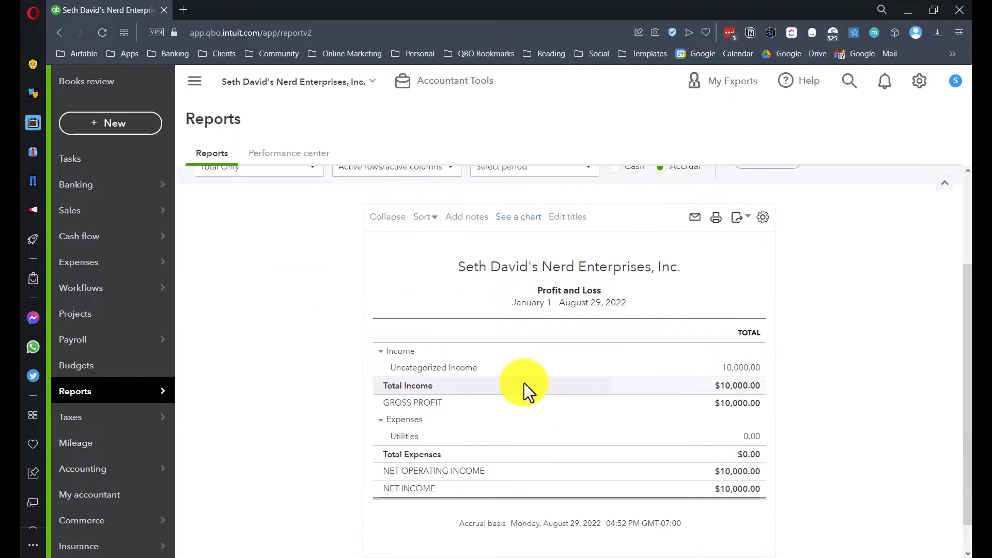
pyautogui.moveTo(737, 379)
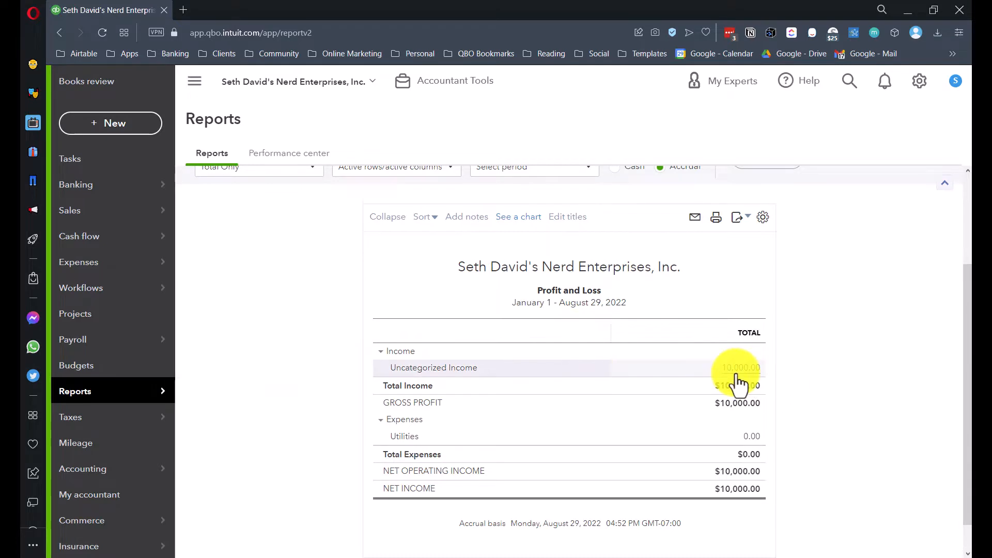
pyautogui.click(736, 368)
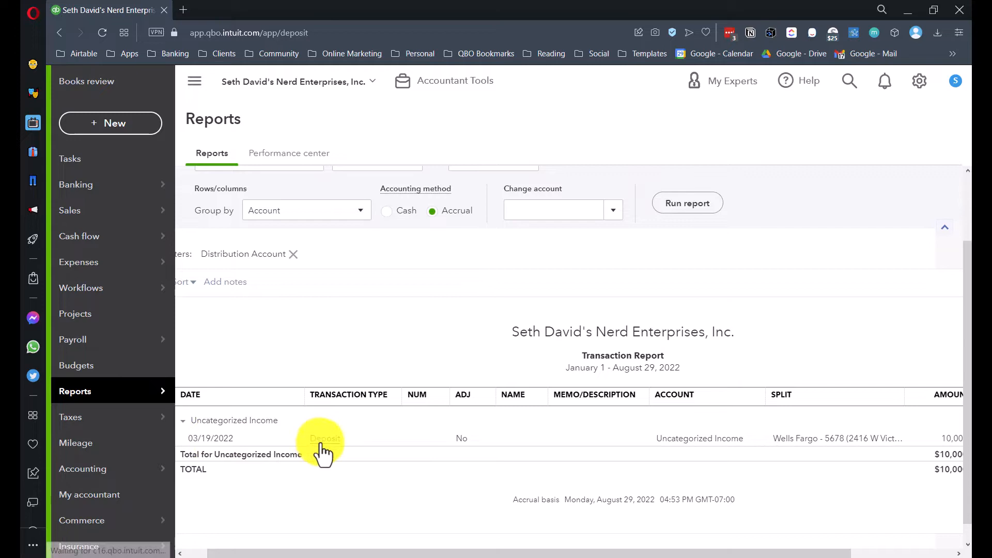
# Open the $10,000 deposit and change line 1's account from Uncategorized Income to Unearned Revenue
pyautogui.click(323, 438)
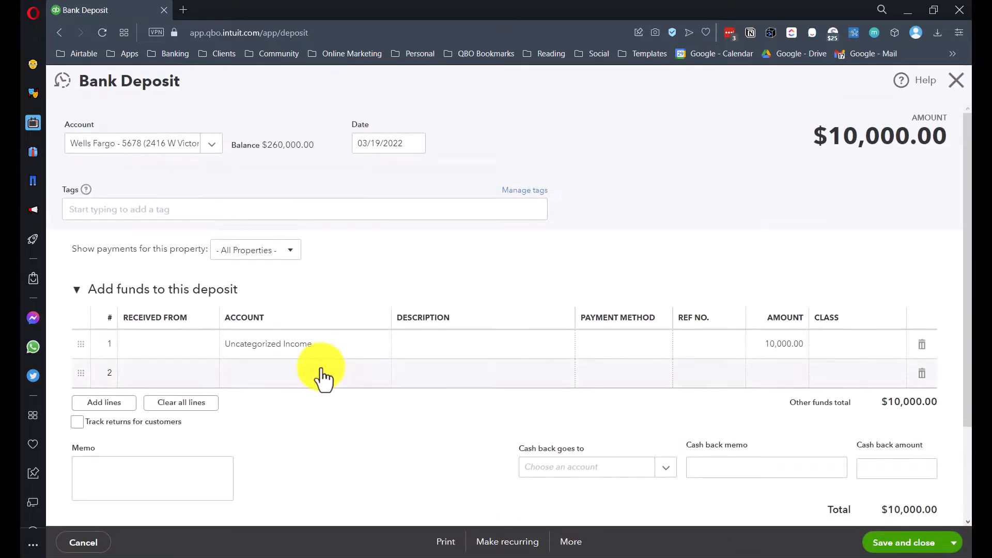
pyautogui.click(323, 343)
pyautogui.write('Unearned Revenue')
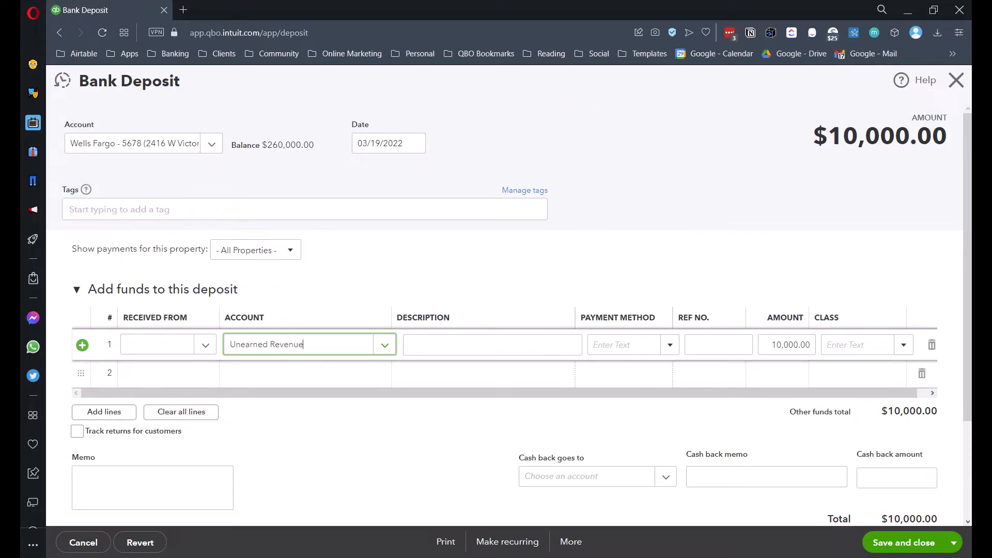
pyautogui.moveTo(315, 352)
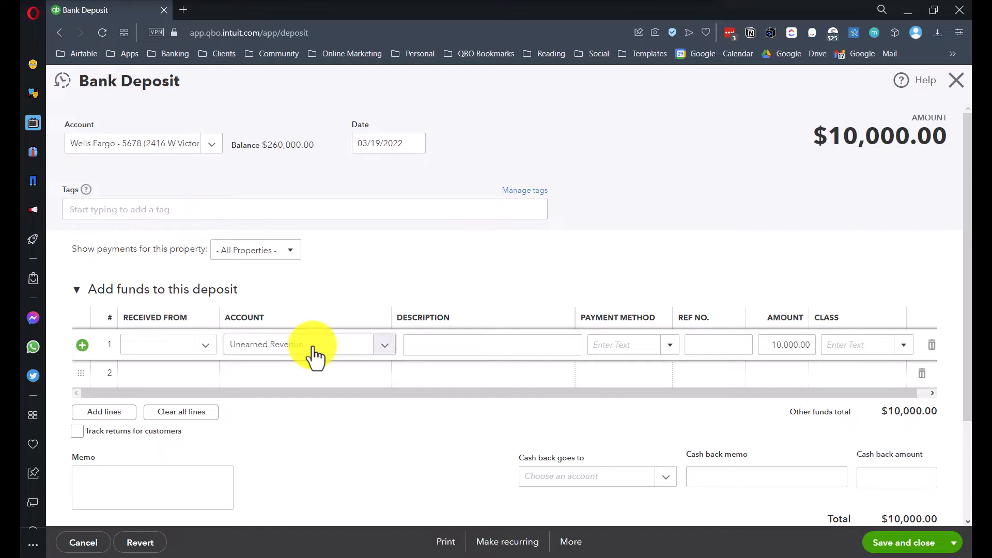
pyautogui.moveTo(322, 358)
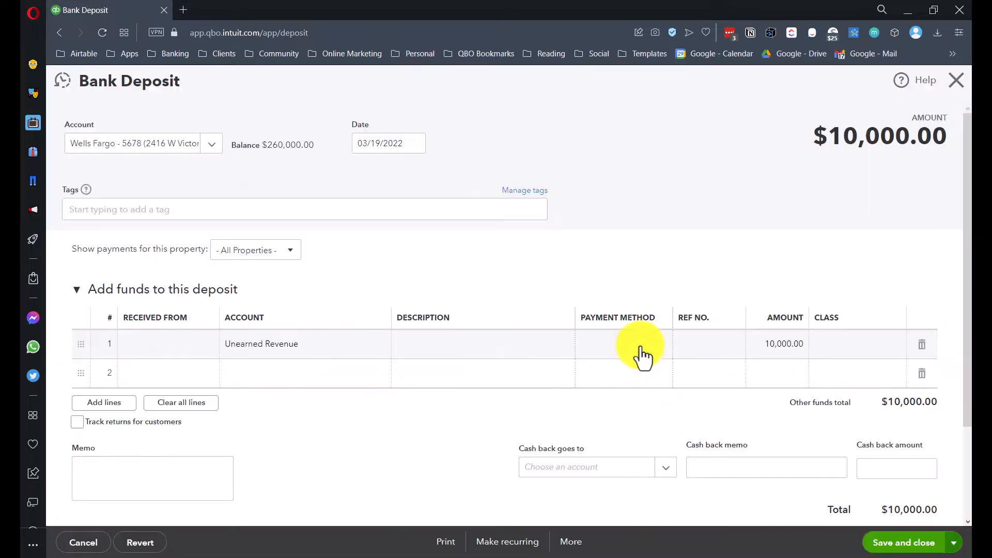
# Save the corrected deposit and review the updated Profit and Loss showing zero income
pyautogui.click(903, 543)
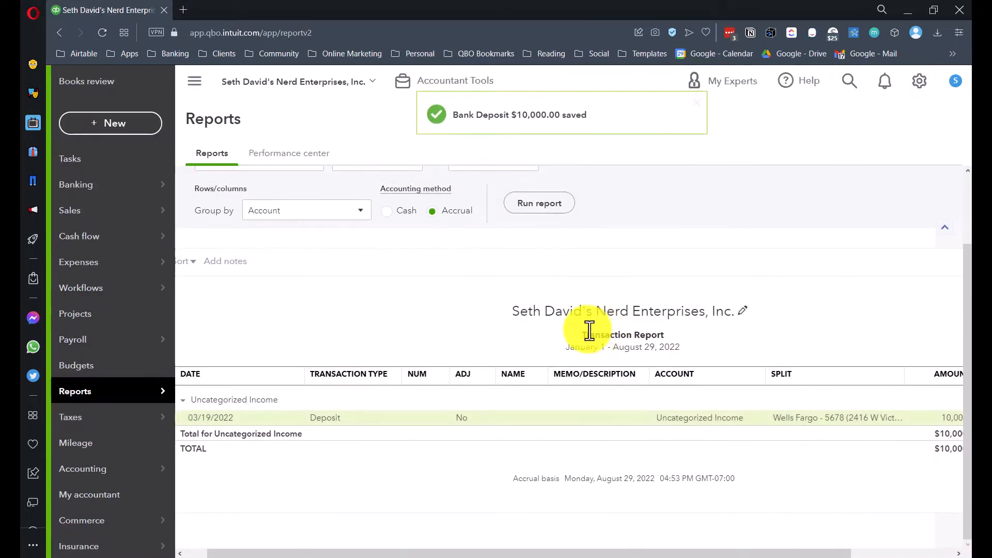
pyautogui.click(221, 218)
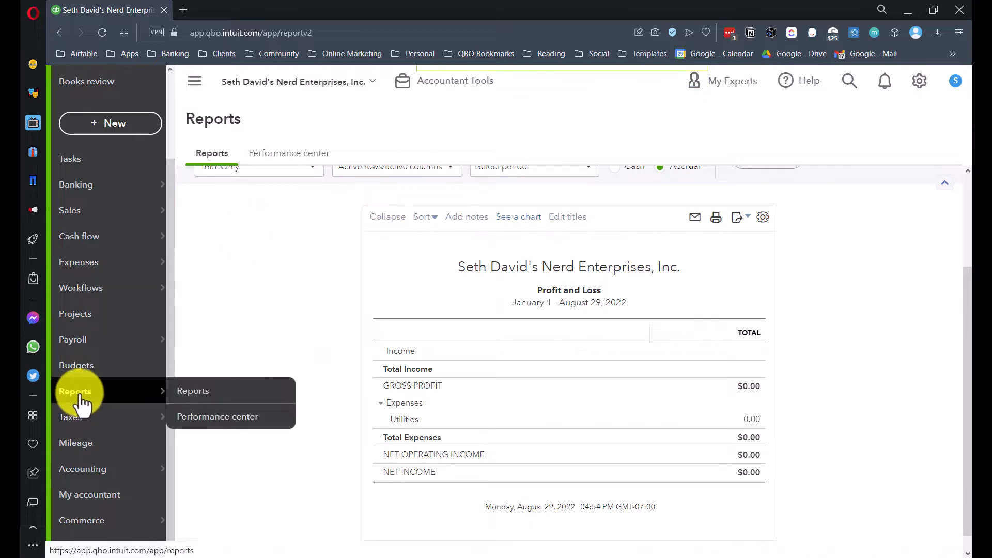
pyautogui.click(192, 390)
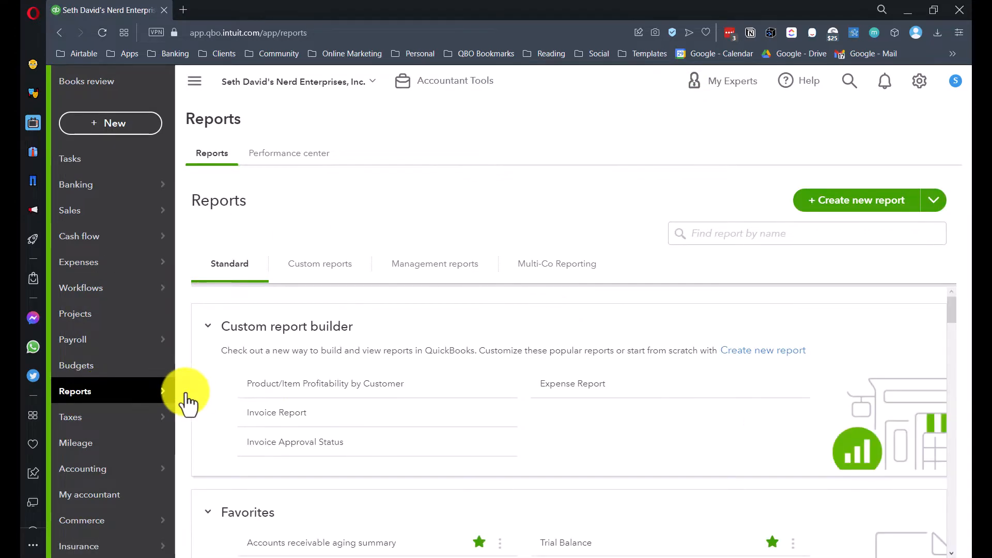
# Run the Balance Sheet and confirm $10,000 Unearned Revenue under liabilities
pyautogui.scroll(-3)
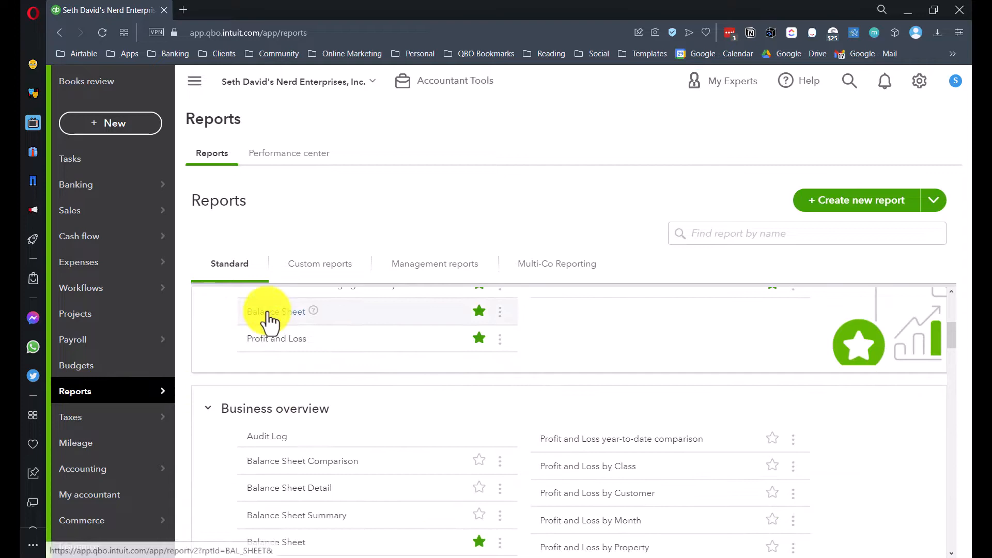
pyautogui.click(275, 311)
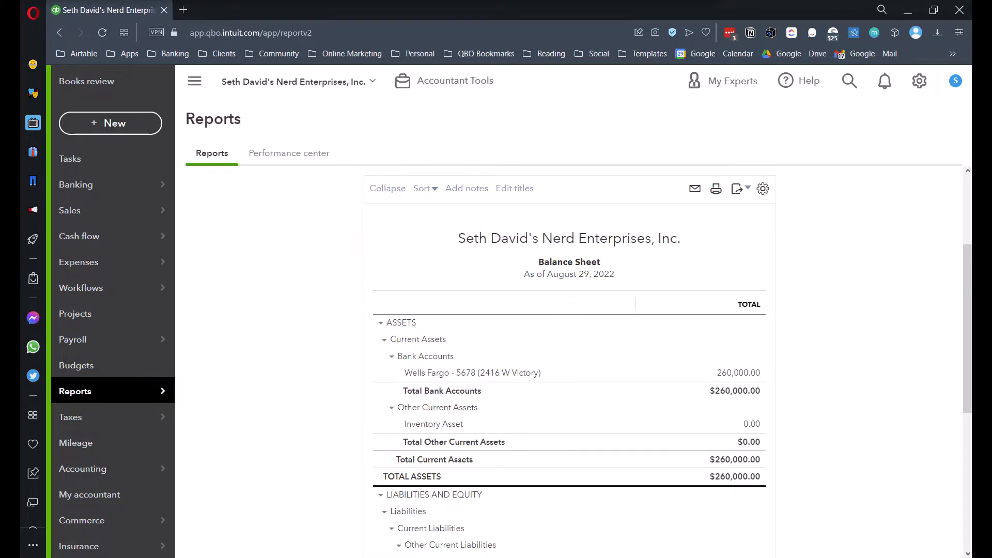
pyautogui.moveTo(748, 429)
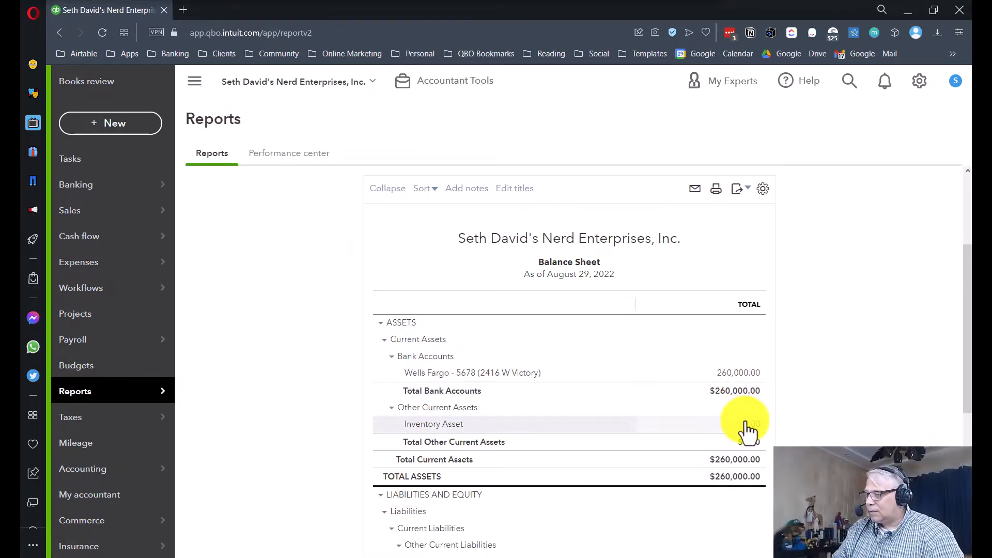
pyautogui.scroll(-3)
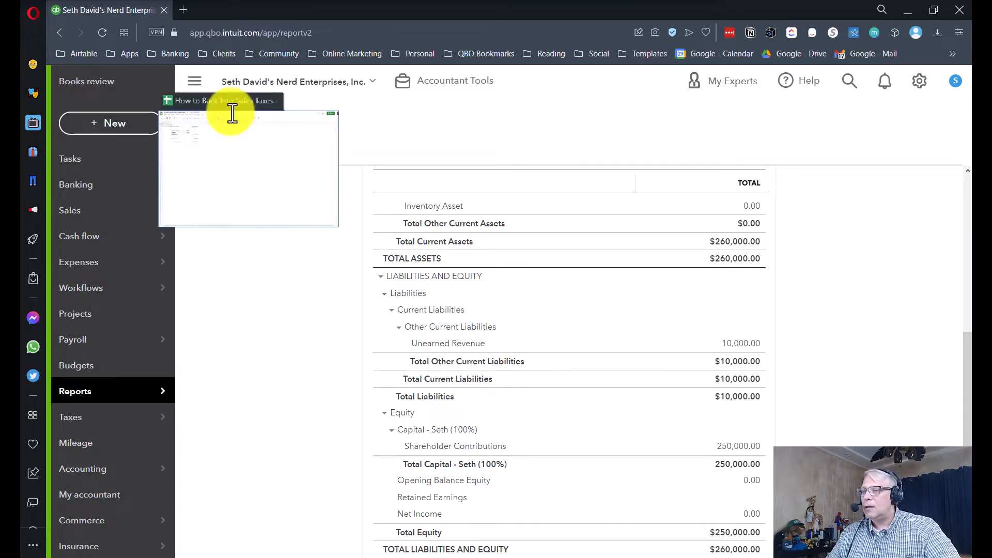
# Review the How to Back Into Sales Taxes sheet splitting $10,000 gross into $9,111.62 net and $888.38 tax
pyautogui.click(235, 10)
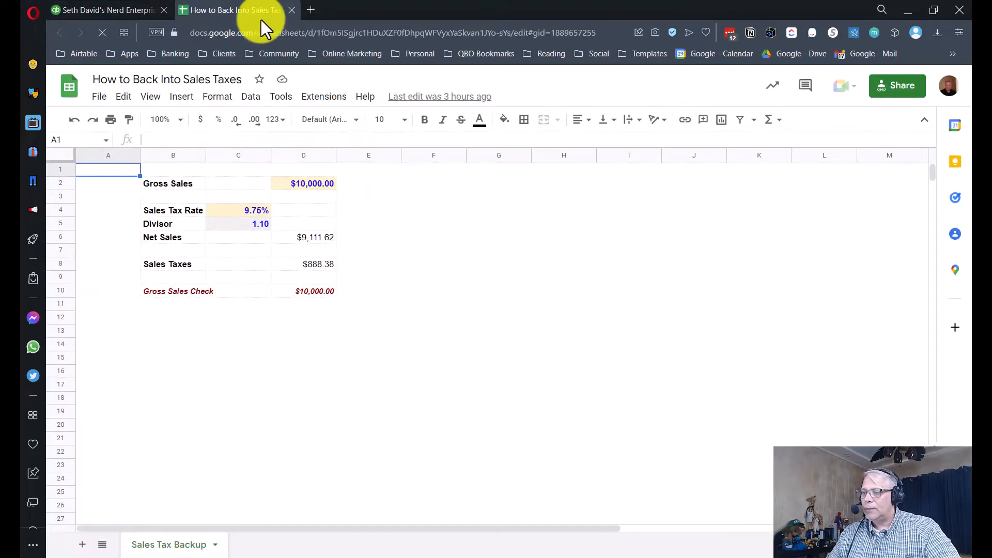
pyautogui.click(238, 184)
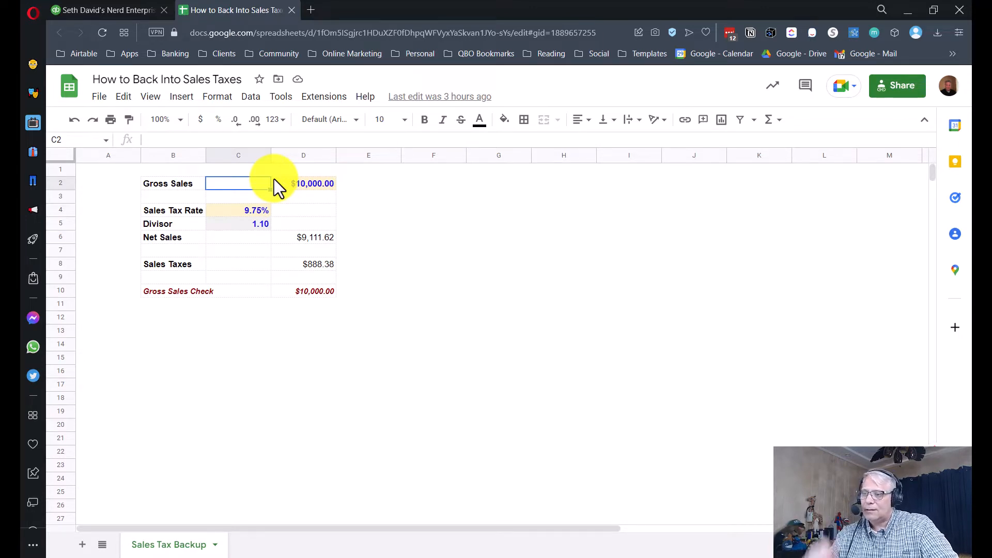
pyautogui.click(303, 184)
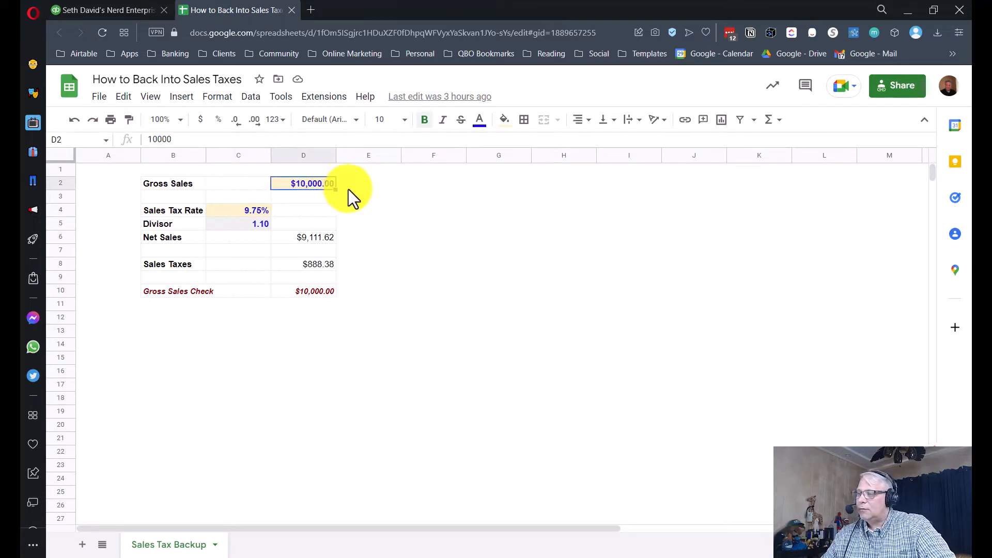
pyautogui.click(100, 97)
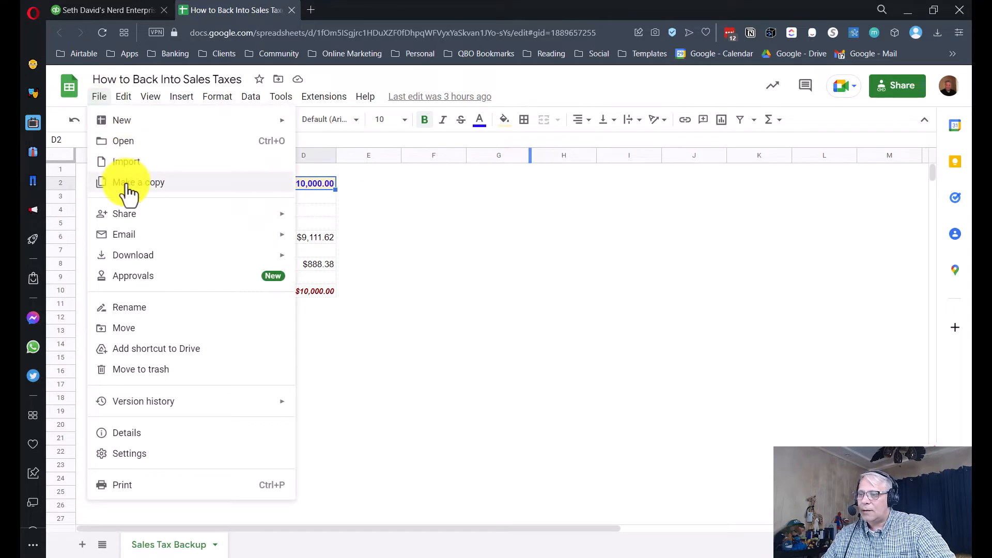
pyautogui.moveTo(453, 221)
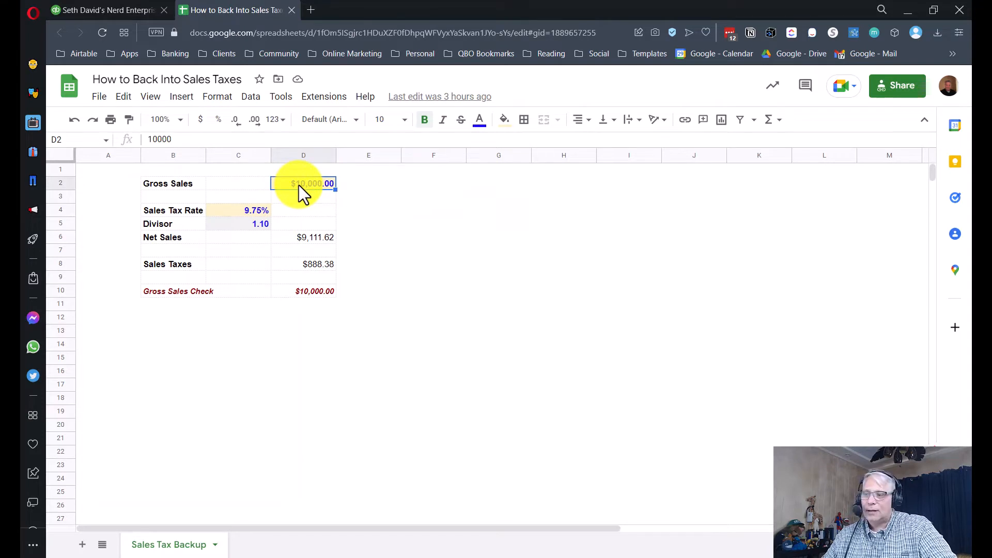
pyautogui.click(238, 210)
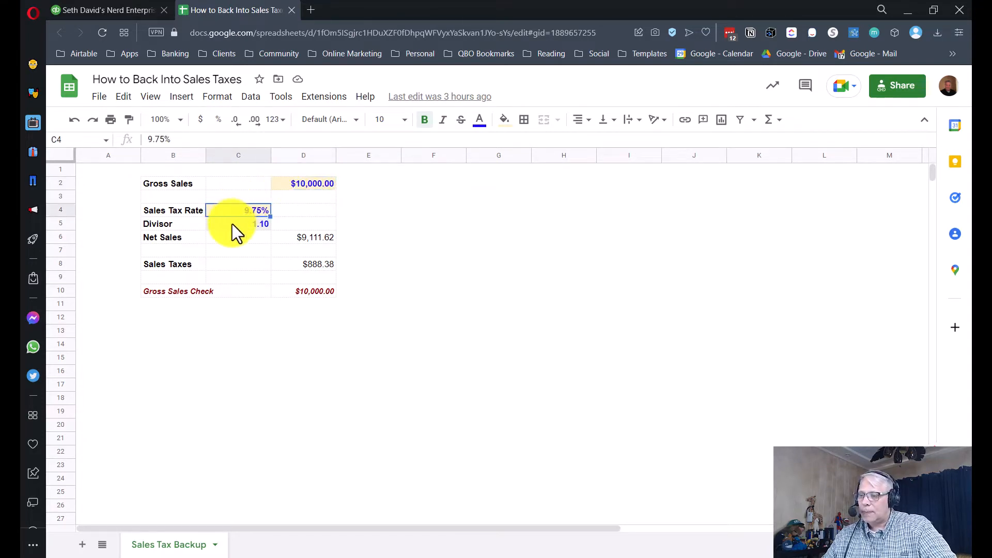
pyautogui.click(238, 223)
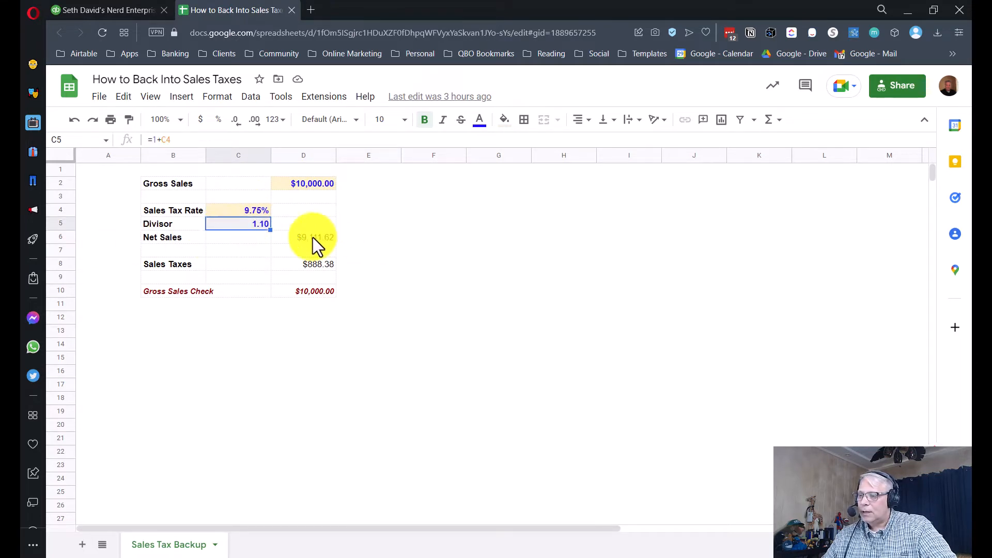
pyautogui.moveTo(310, 219)
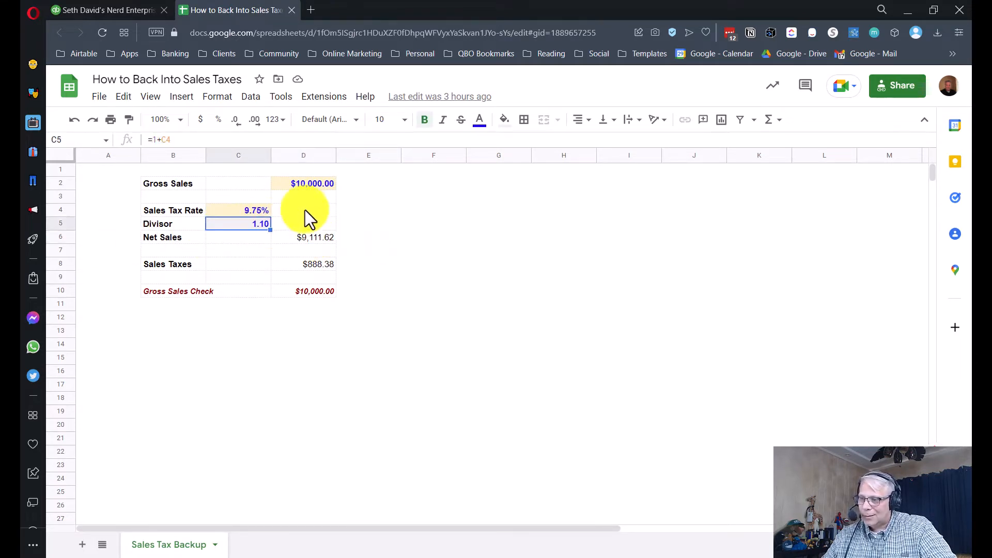
pyautogui.click(302, 183)
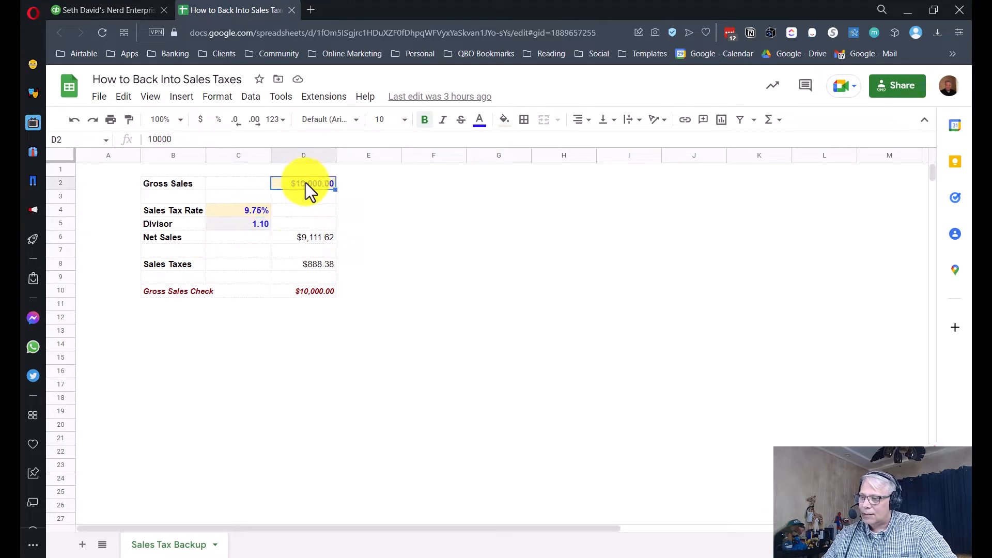
pyautogui.click(302, 237)
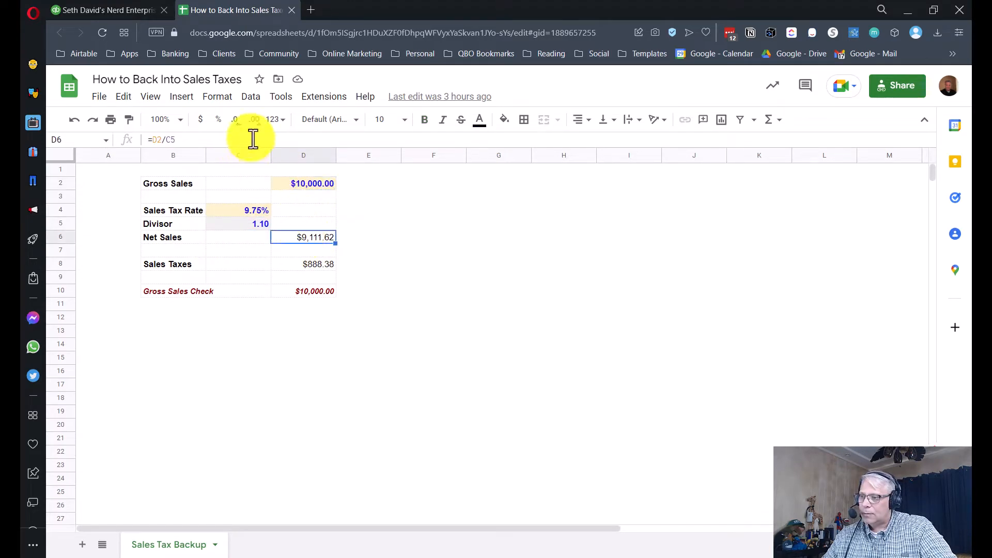
pyautogui.click(368, 250)
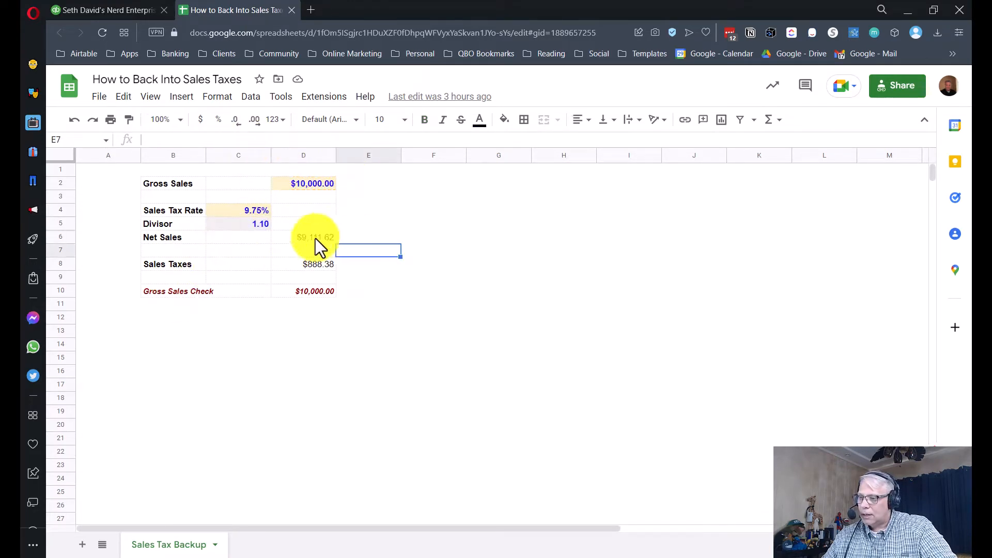
pyautogui.click(303, 264)
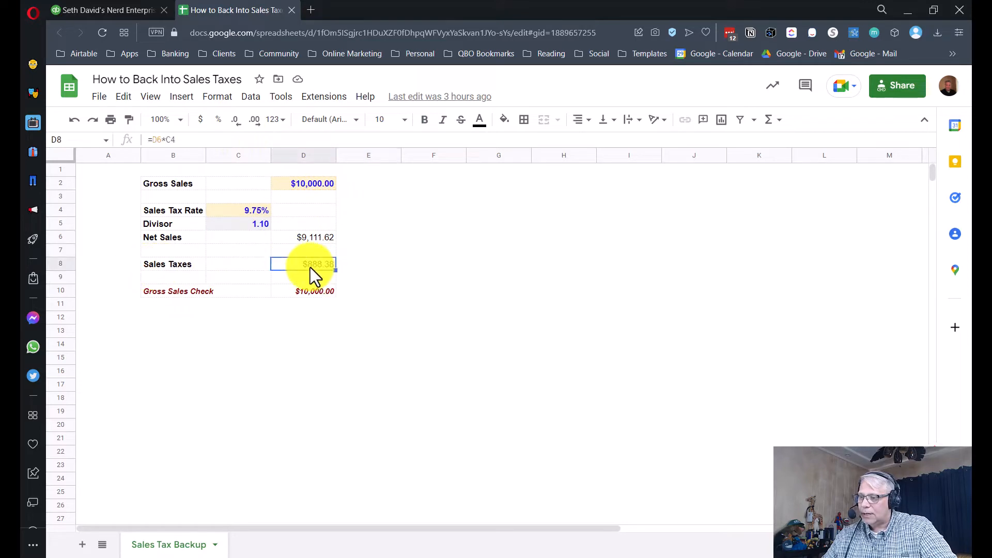
pyautogui.moveTo(314, 244)
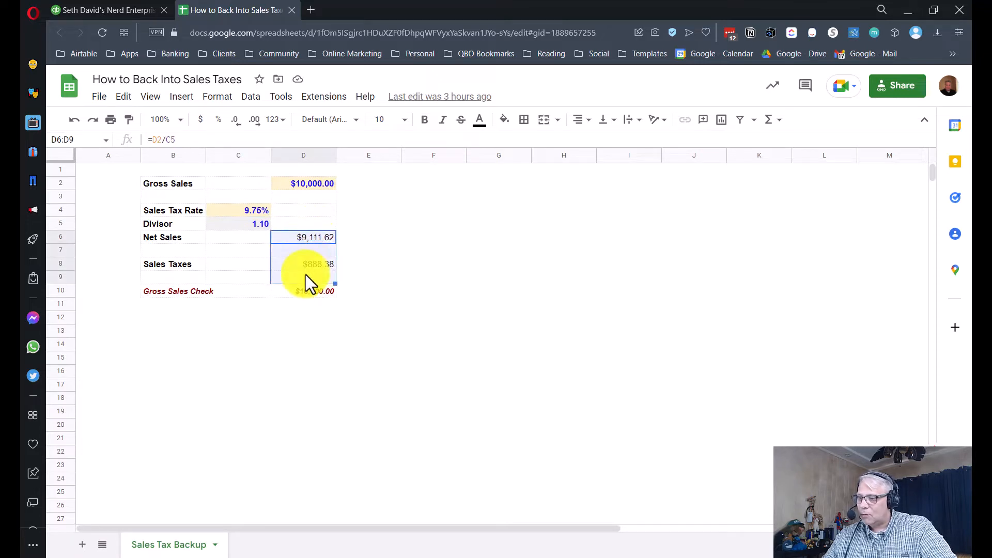
pyautogui.click(303, 291)
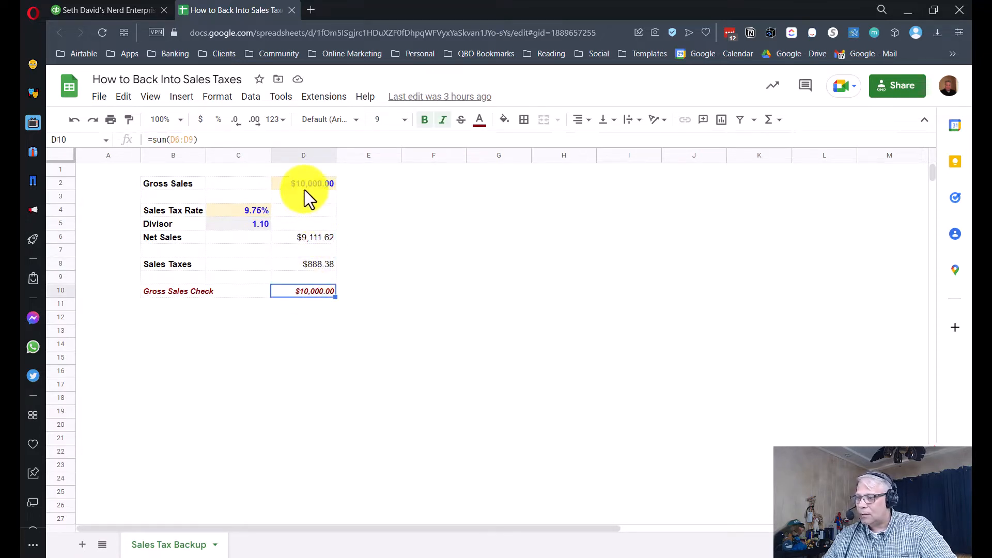
pyautogui.click(303, 183)
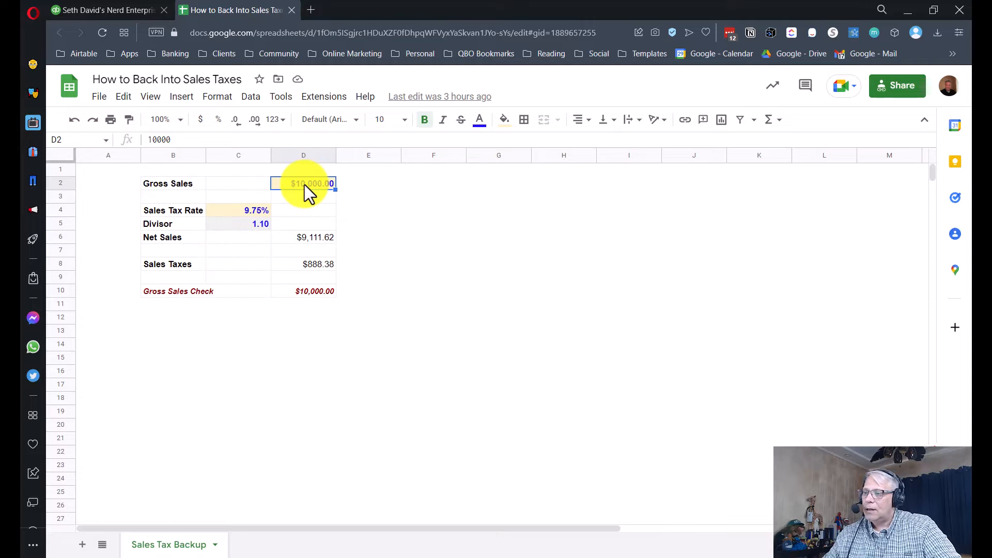
pyautogui.click(303, 291)
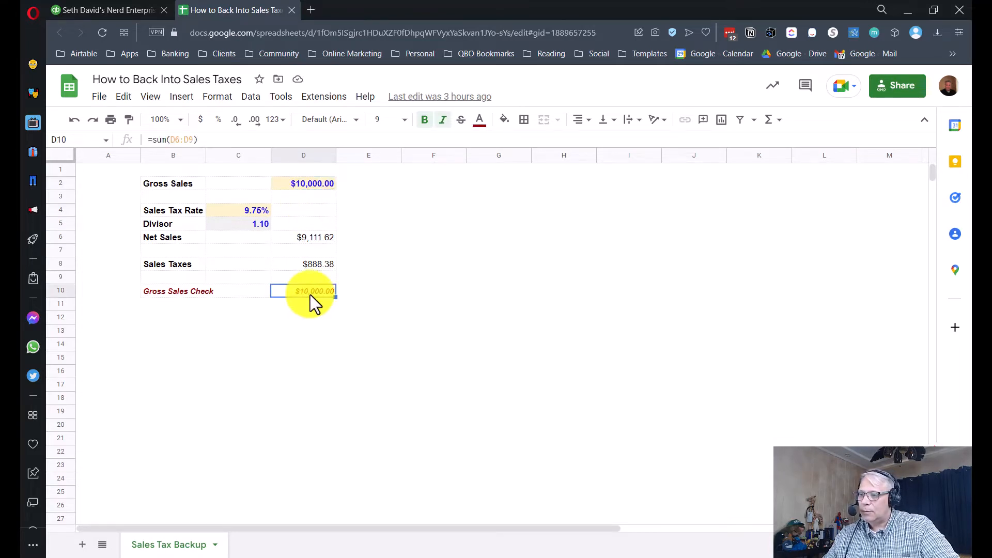
pyautogui.click(303, 183)
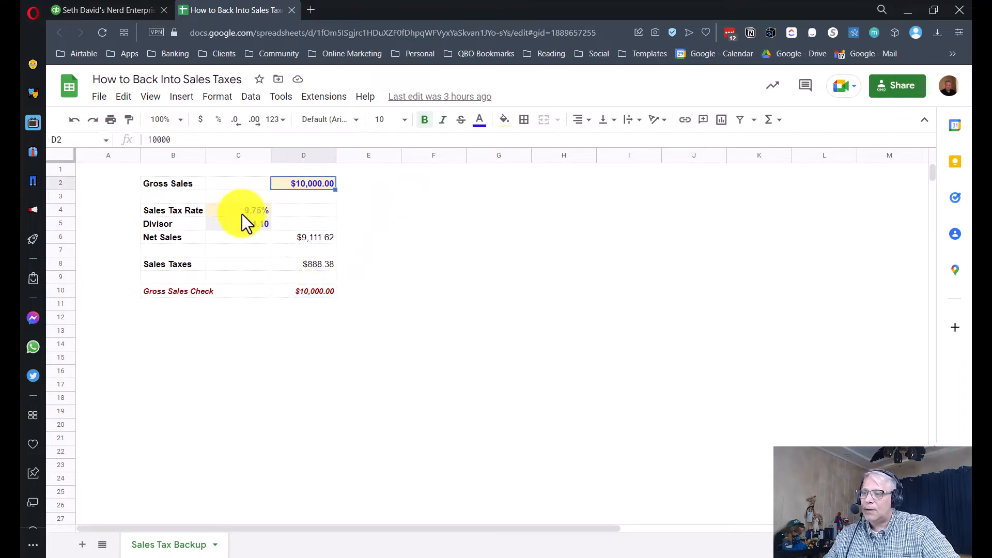
pyautogui.click(238, 210)
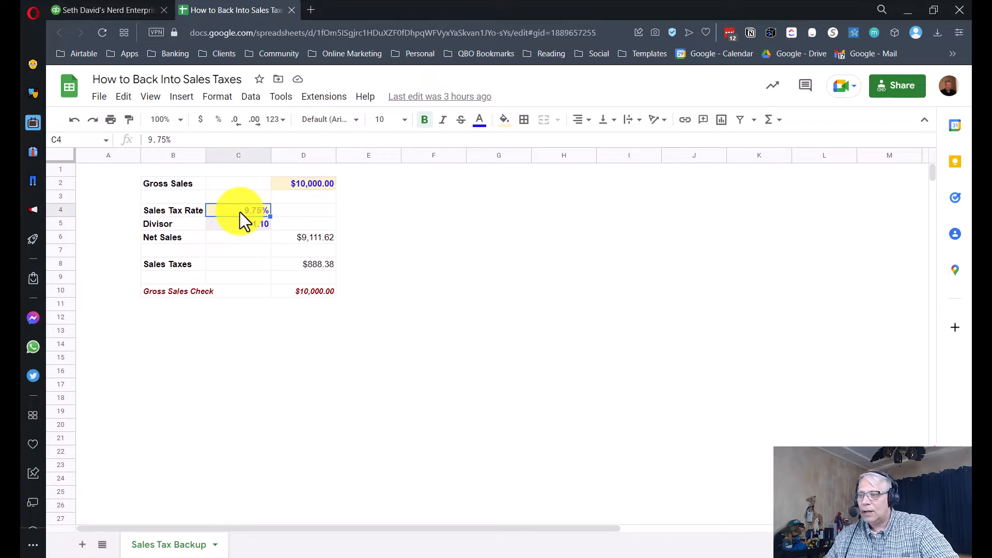
pyautogui.click(302, 184)
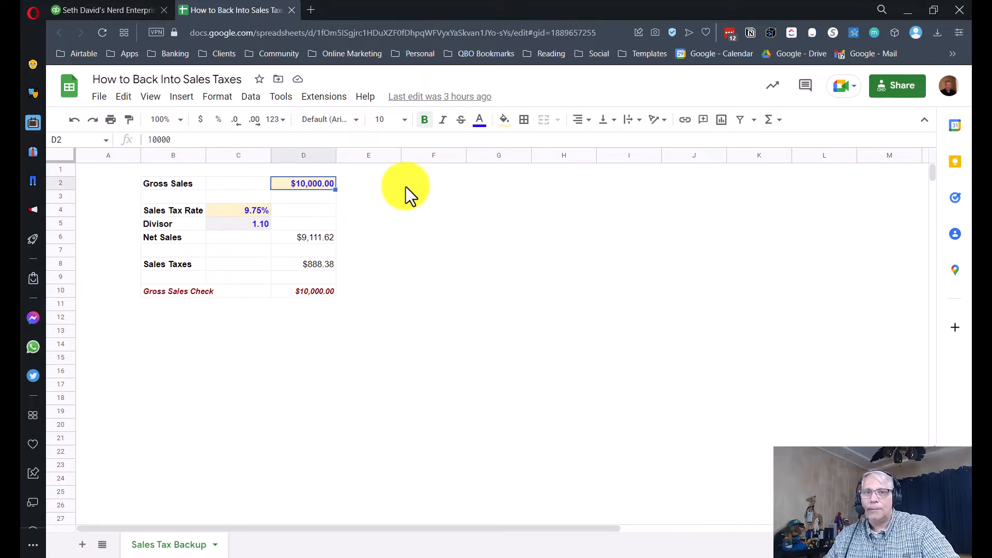
pyautogui.moveTo(271, 218)
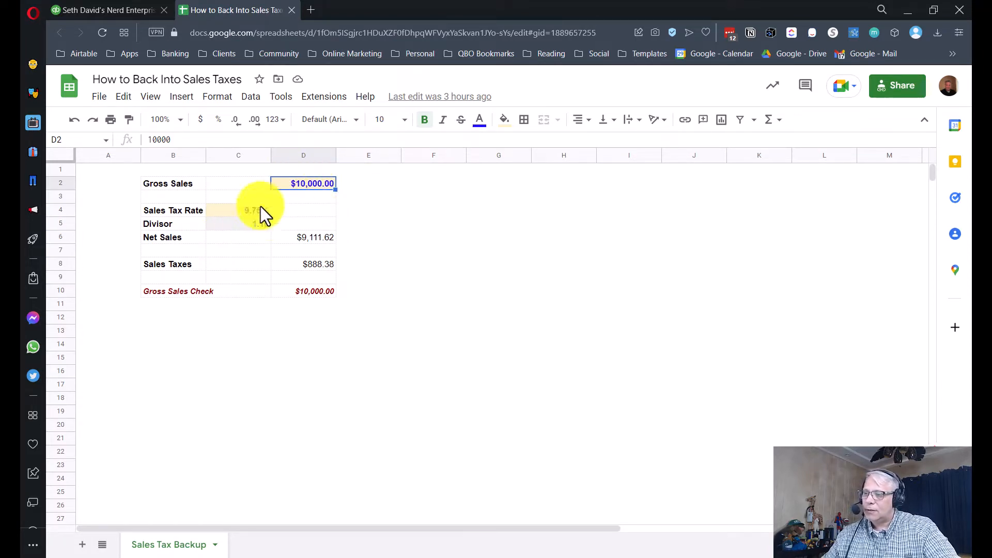
pyautogui.moveTo(307, 158)
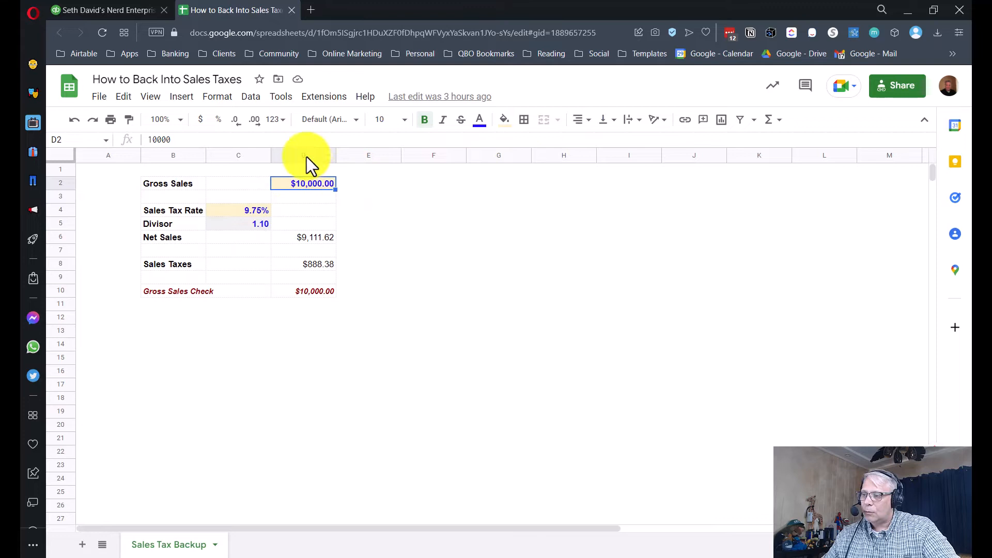
pyautogui.click(433, 155)
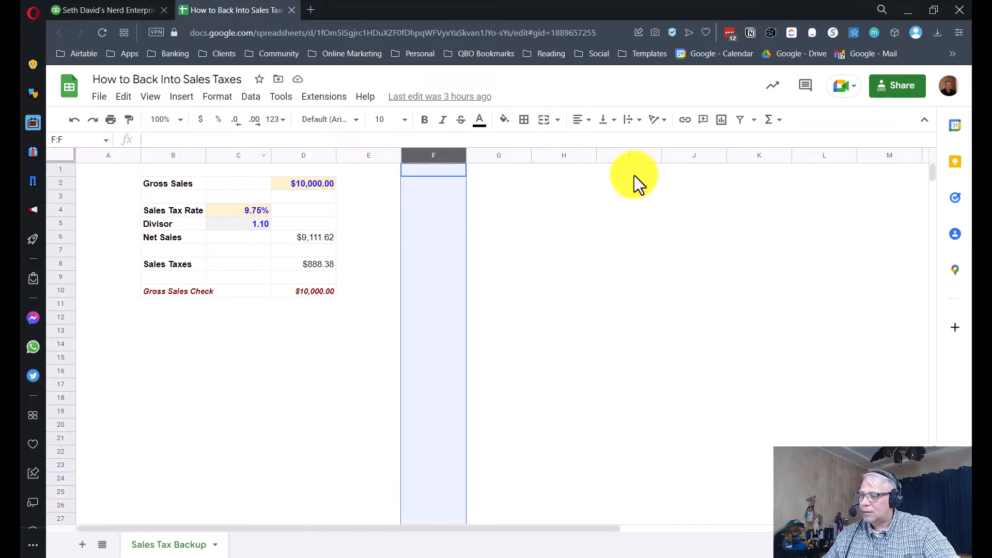
pyautogui.click(303, 169)
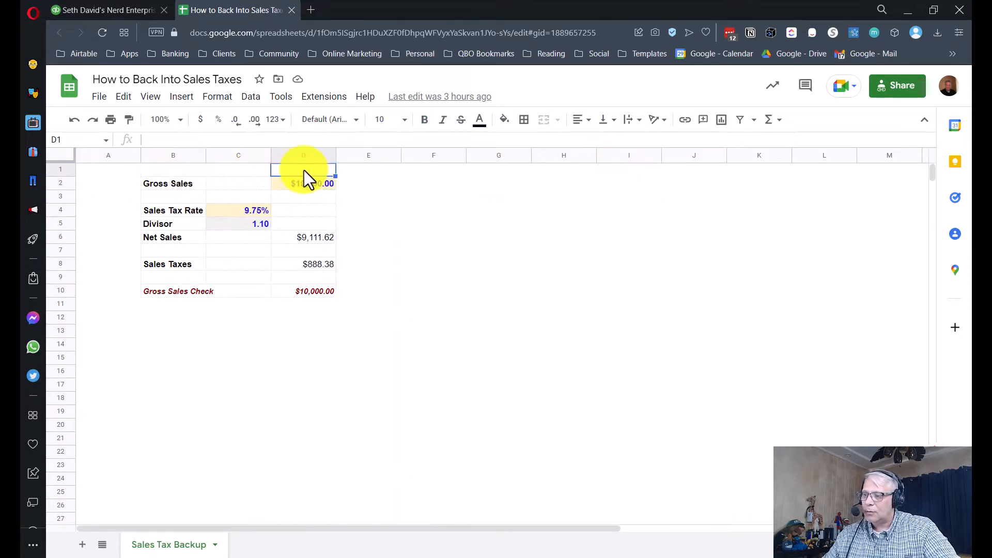
pyautogui.click(256, 210)
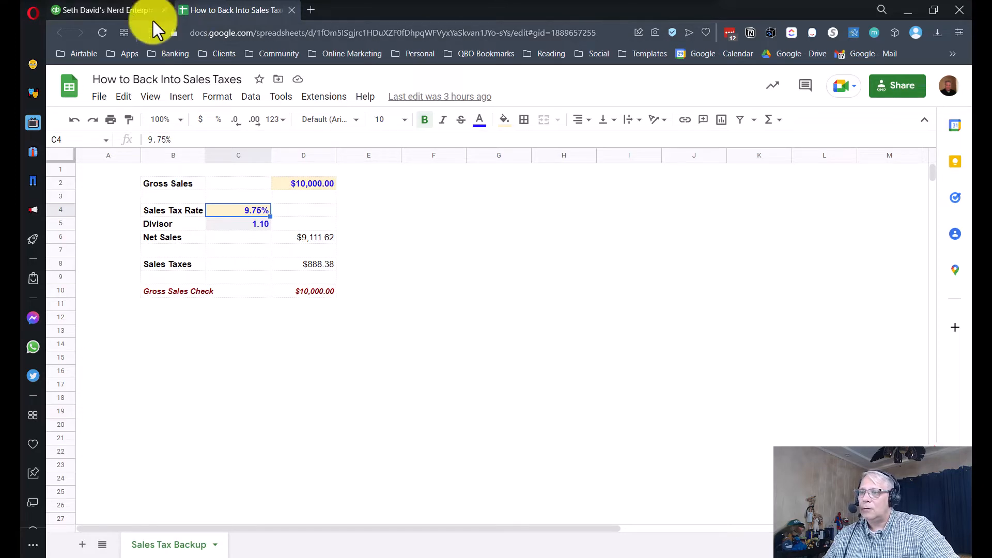
pyautogui.click(104, 10)
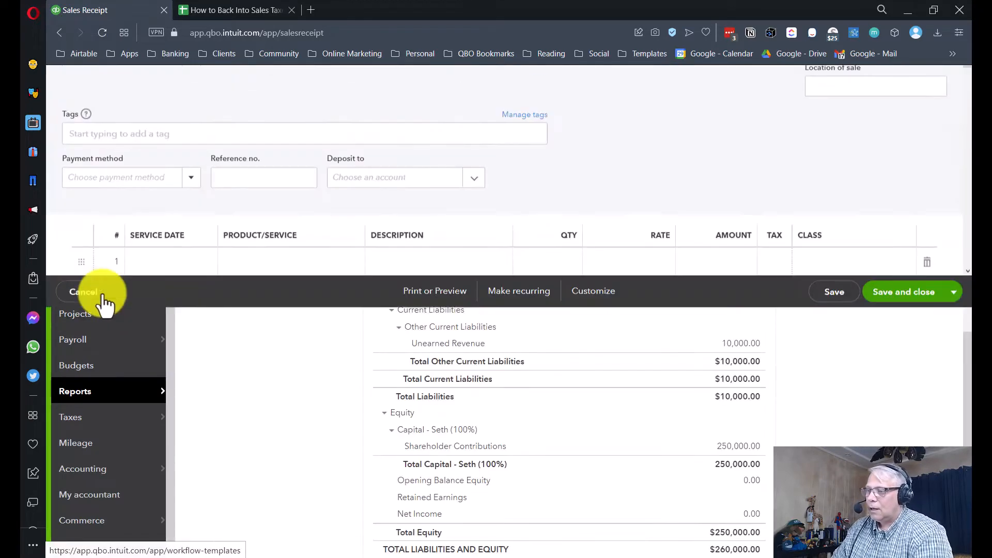
# Set the sales receipt customer to Outdoor Sales Event and date it 08/29/2022
pyautogui.scroll(3)
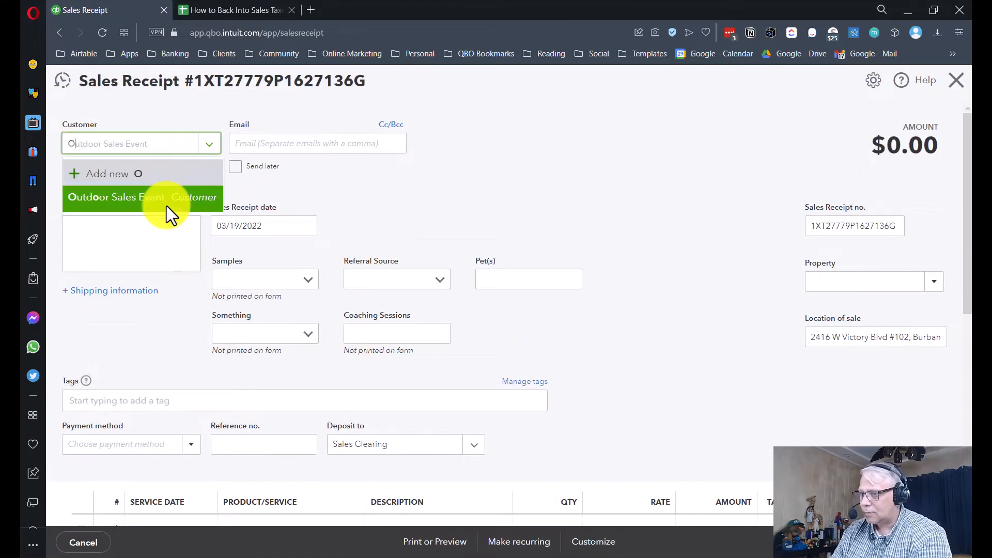
pyautogui.click(116, 197)
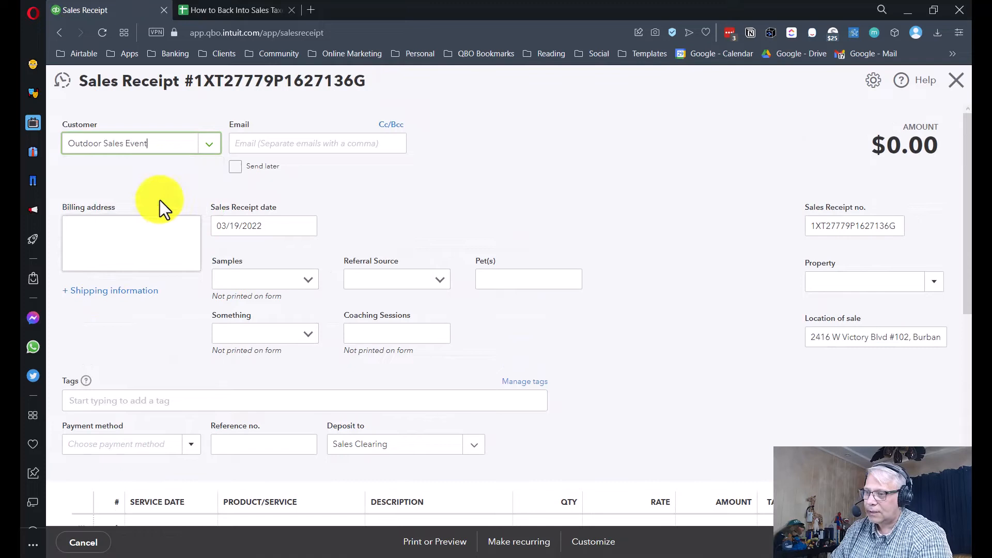
pyautogui.click(235, 165)
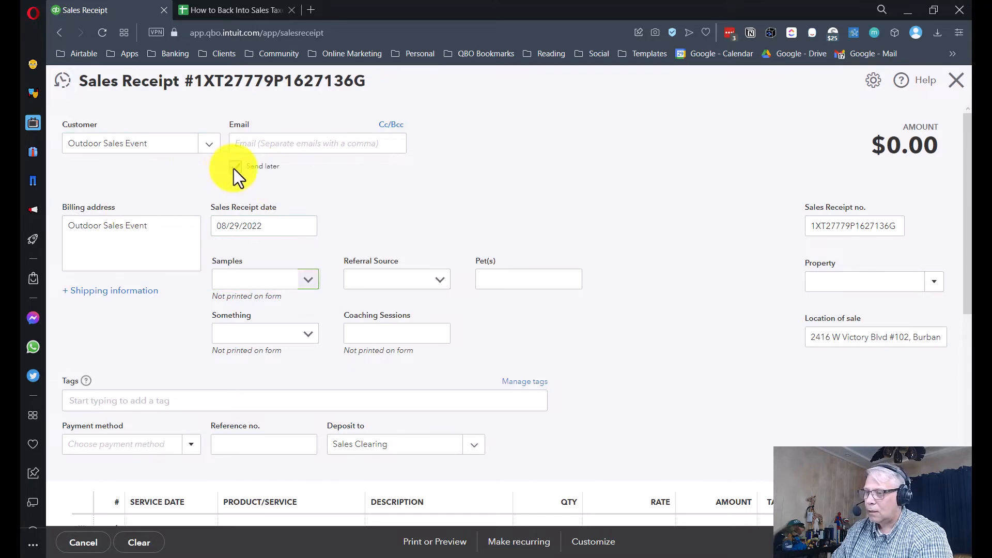
pyautogui.moveTo(403, 188)
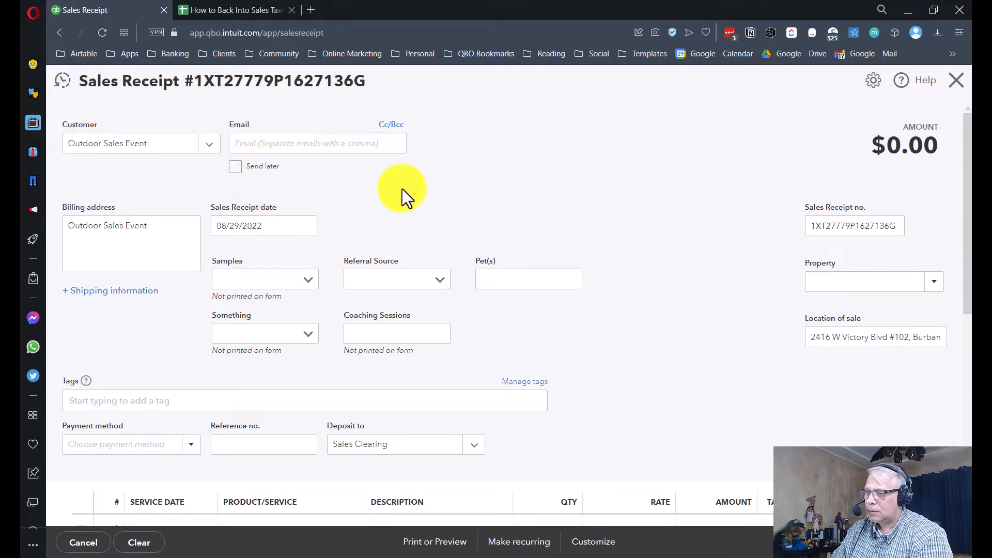
# Move down to the first line item of the receipt, depositing to Sales Clearing
pyautogui.scroll(-3)
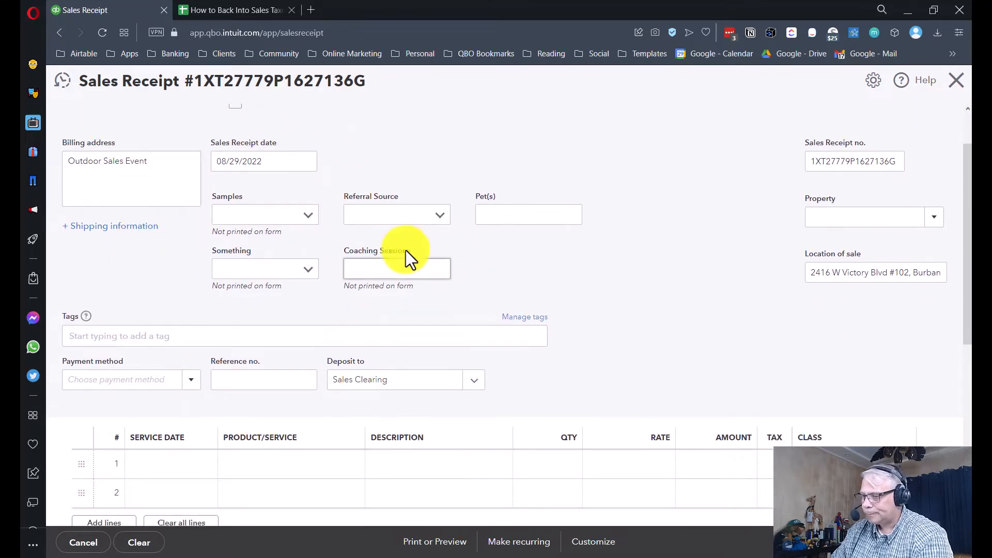
pyautogui.scroll(-3)
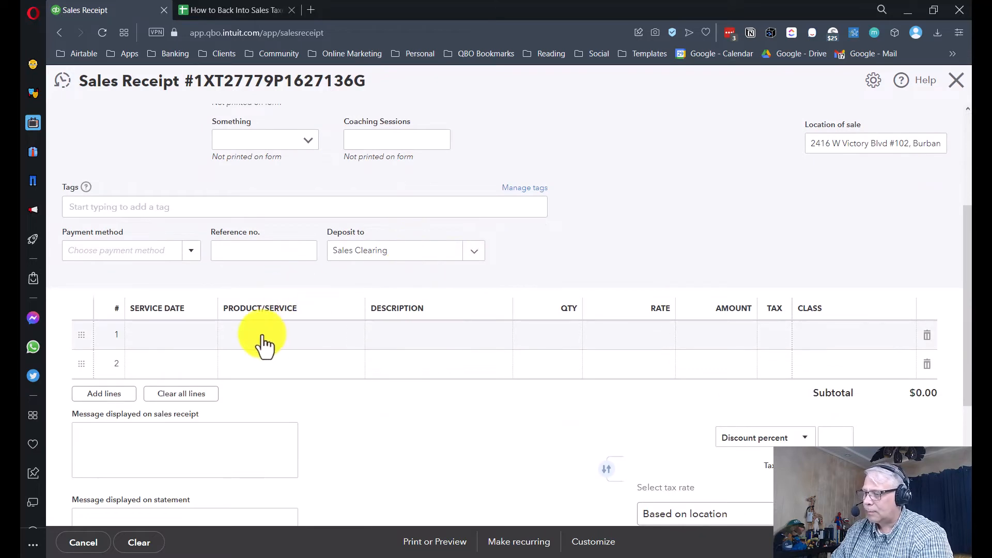
pyautogui.click(289, 335)
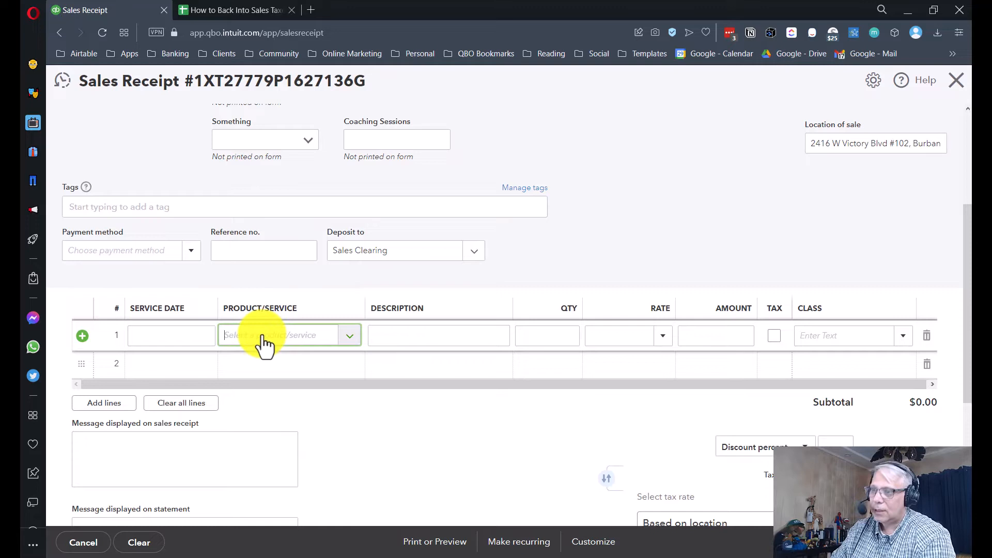
# Add a taxable That Stuff We Sold line at the sheet's net sales amount of 9,111.62
pyautogui.write('That')
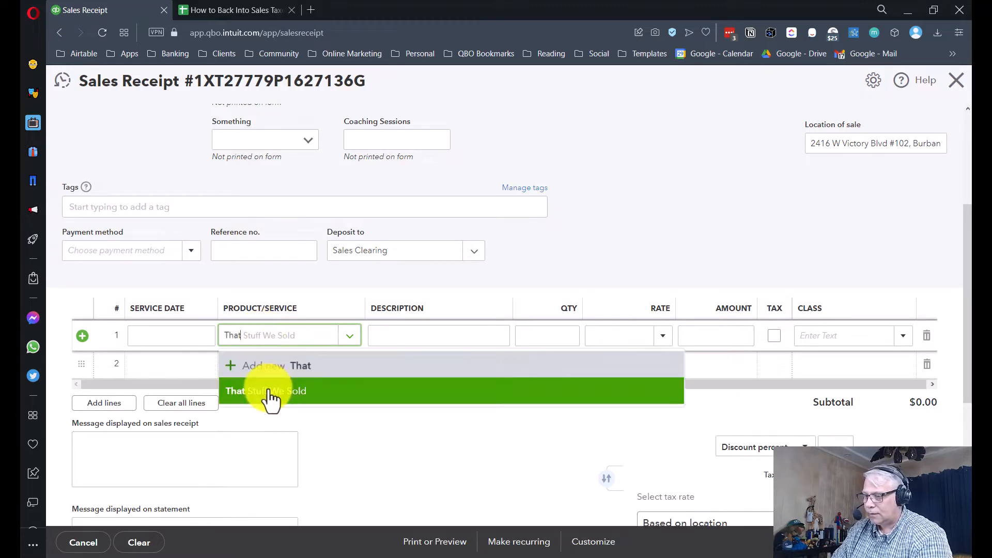
pyautogui.click(265, 391)
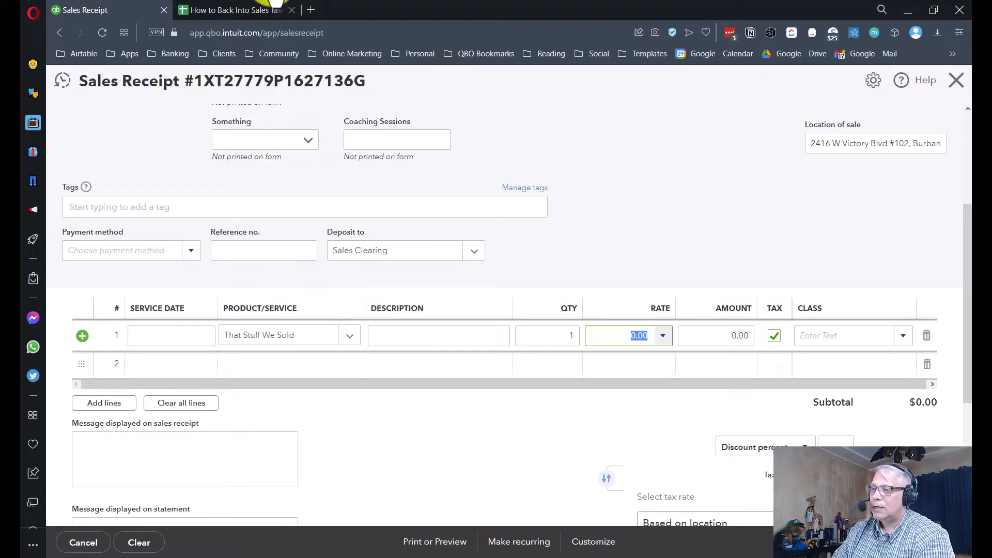
pyautogui.click(235, 10)
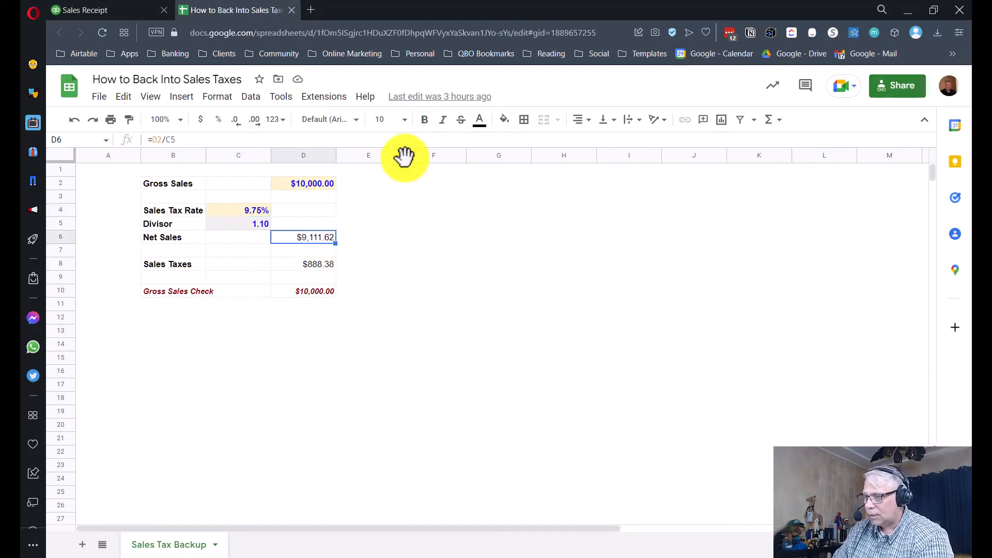
pyautogui.click(82, 10)
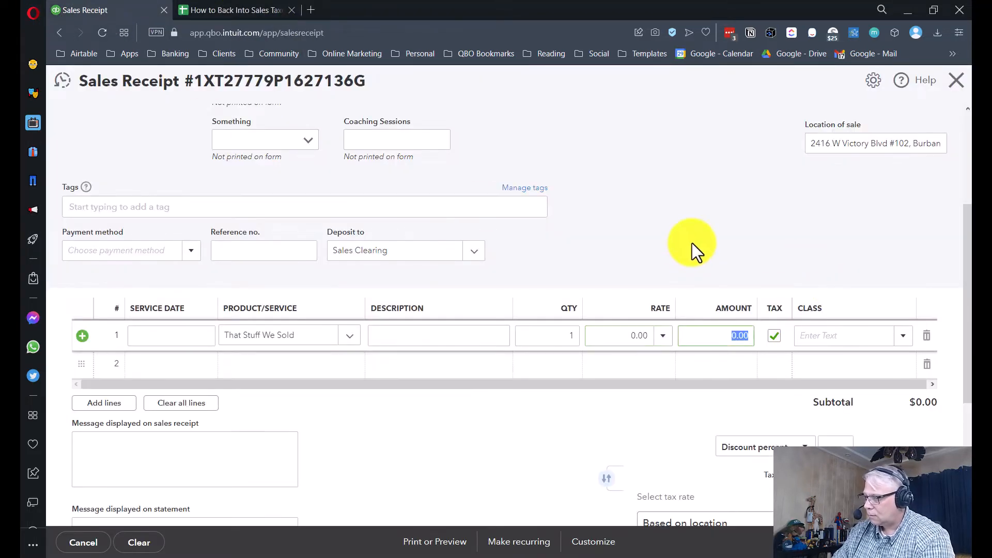
pyautogui.write('9111')
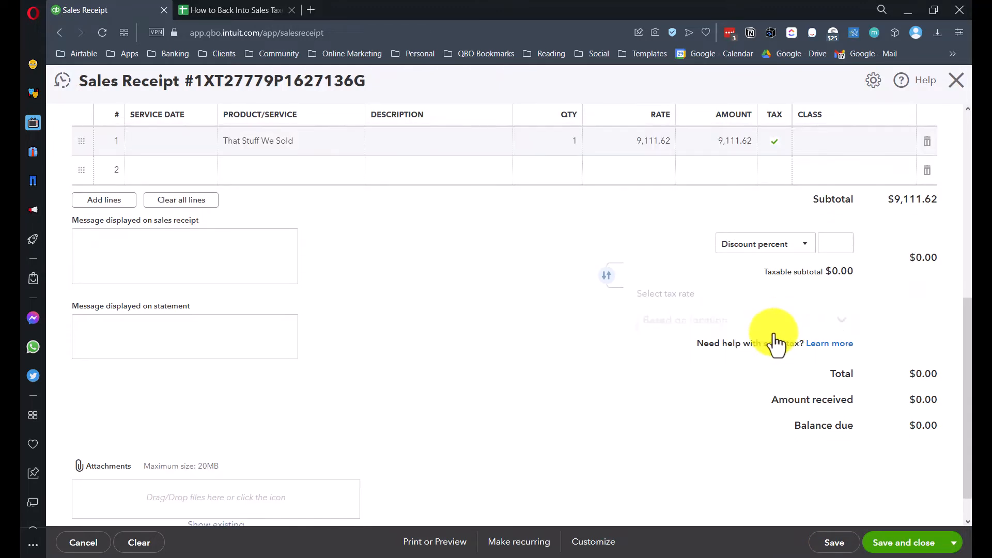
# Apply the Local ST 9.75% rate giving $888.38 tax and a $10,000 total, checked against the sheet
pyautogui.click(744, 319)
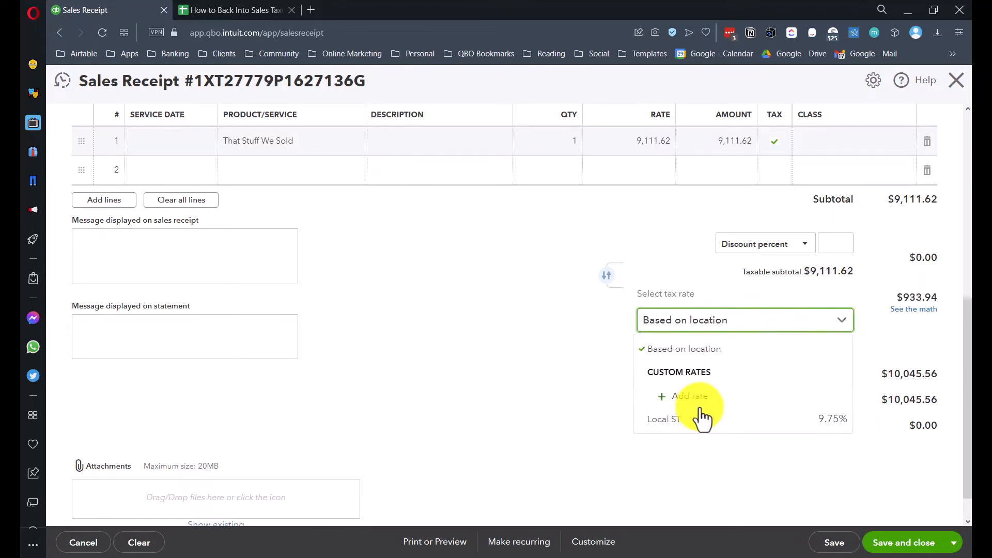
pyautogui.click(663, 419)
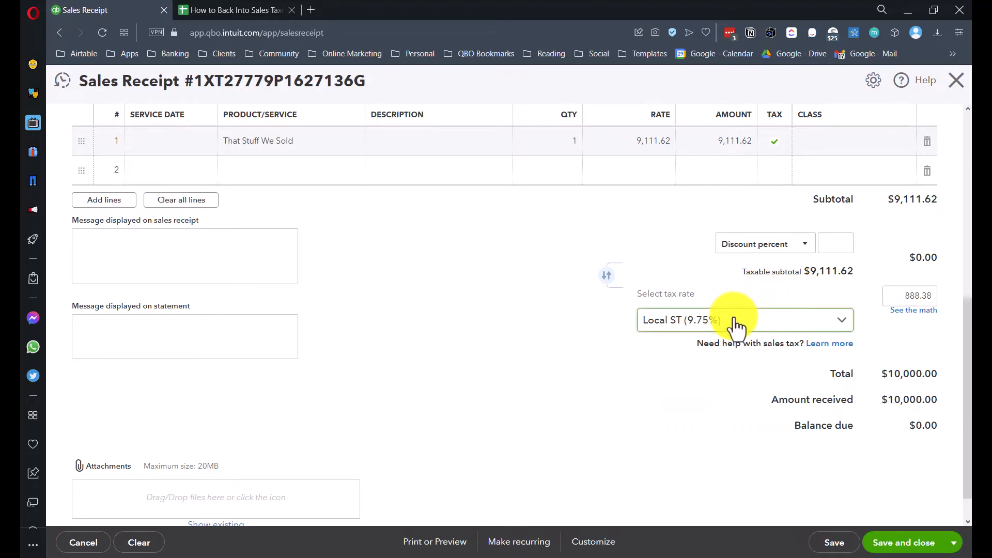
pyautogui.click(909, 295)
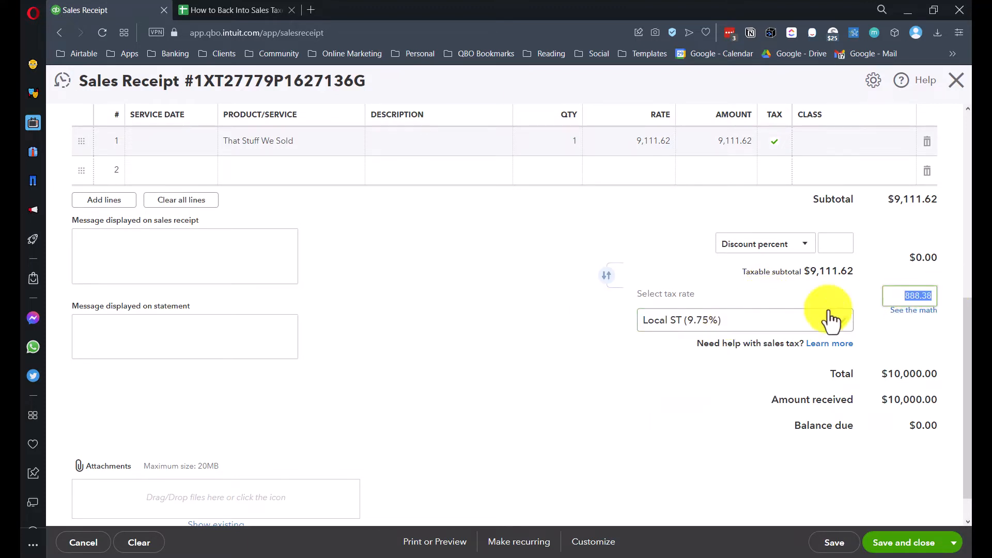
pyautogui.click(236, 9)
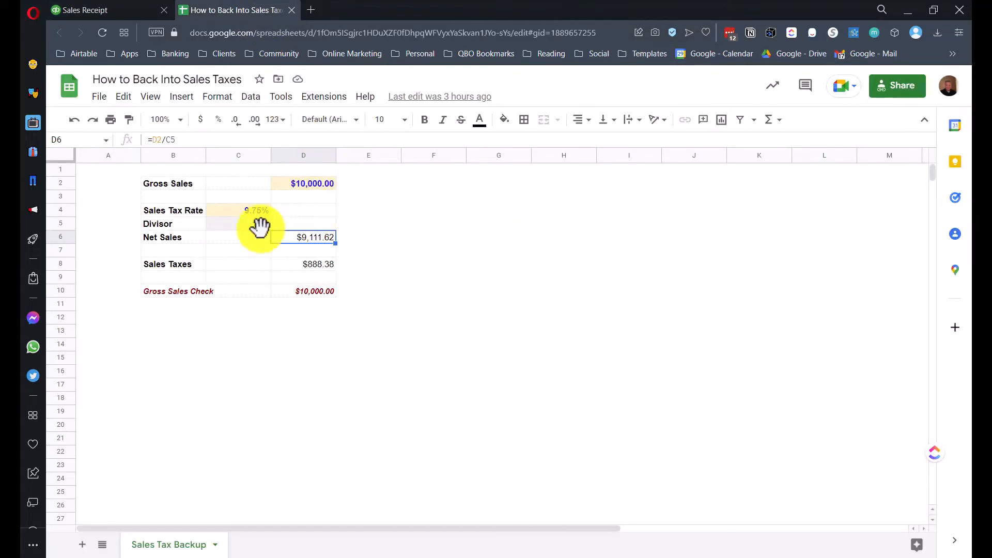
pyautogui.click(83, 9)
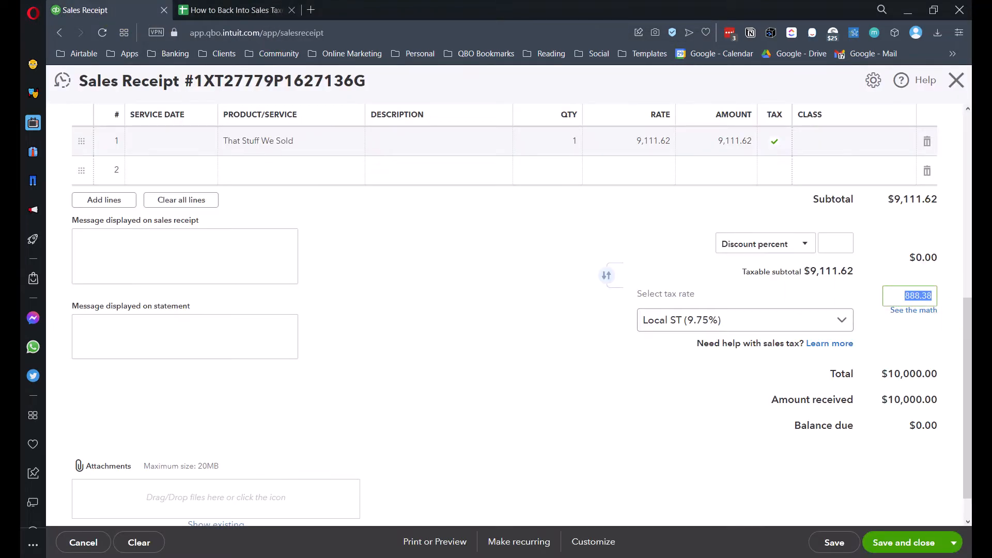
pyautogui.moveTo(891, 399)
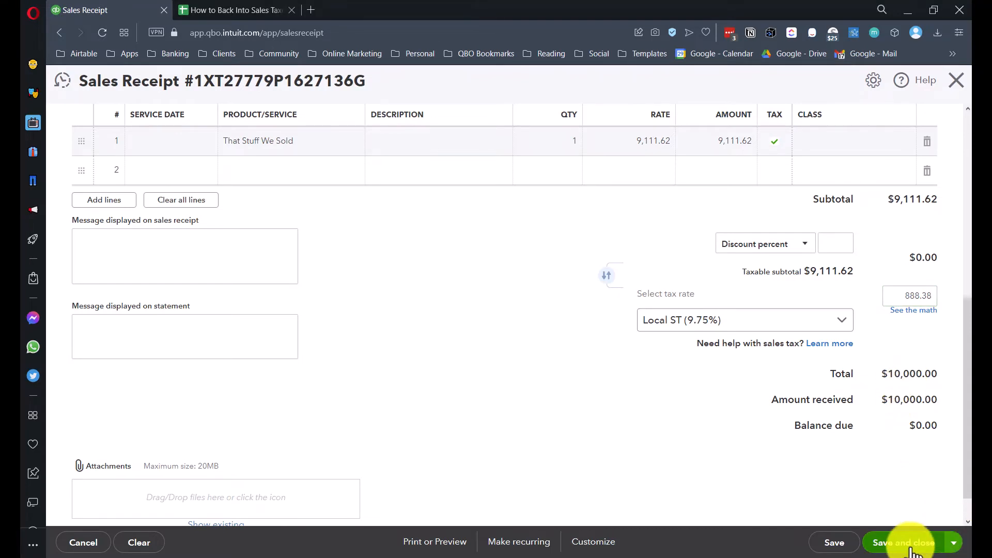
# Save and close the sales receipt, confirming the missing Class warning
pyautogui.click(901, 542)
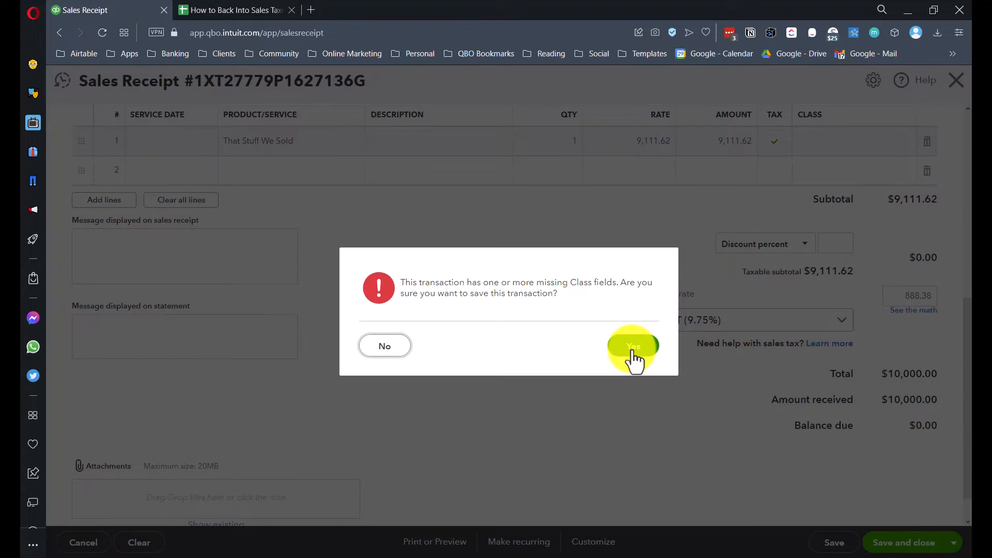
pyautogui.click(633, 346)
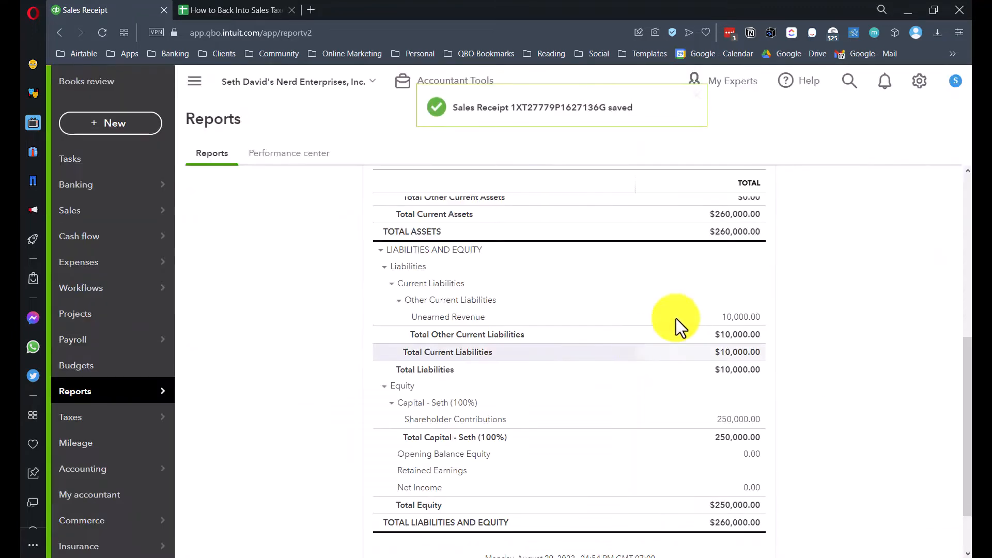
pyautogui.scroll(3)
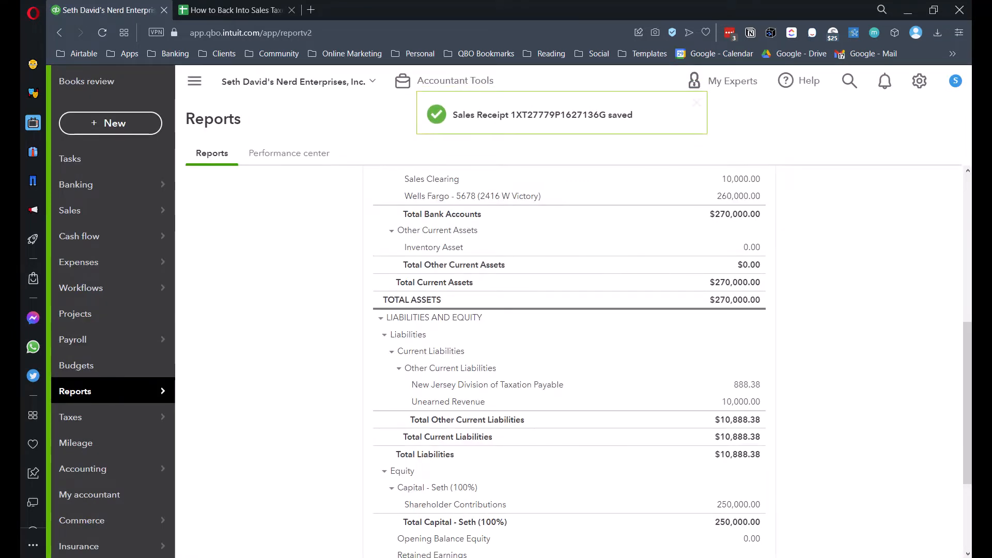
pyautogui.scroll(-3)
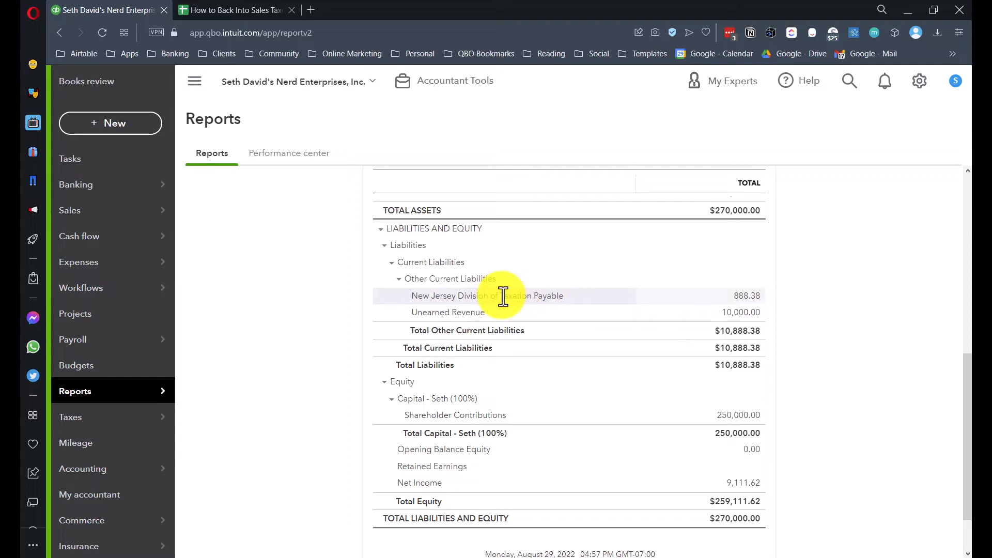
pyautogui.moveTo(525, 298)
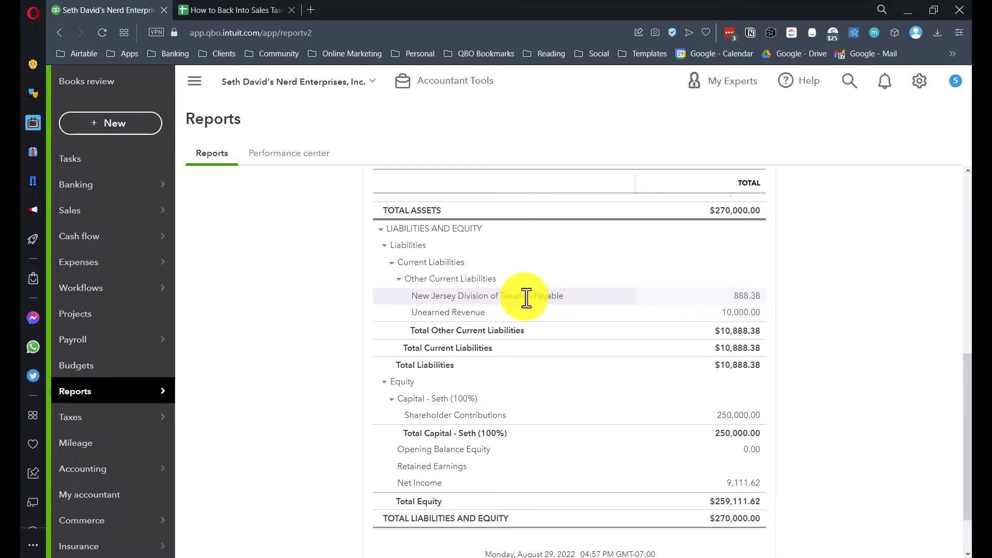
pyautogui.moveTo(732, 307)
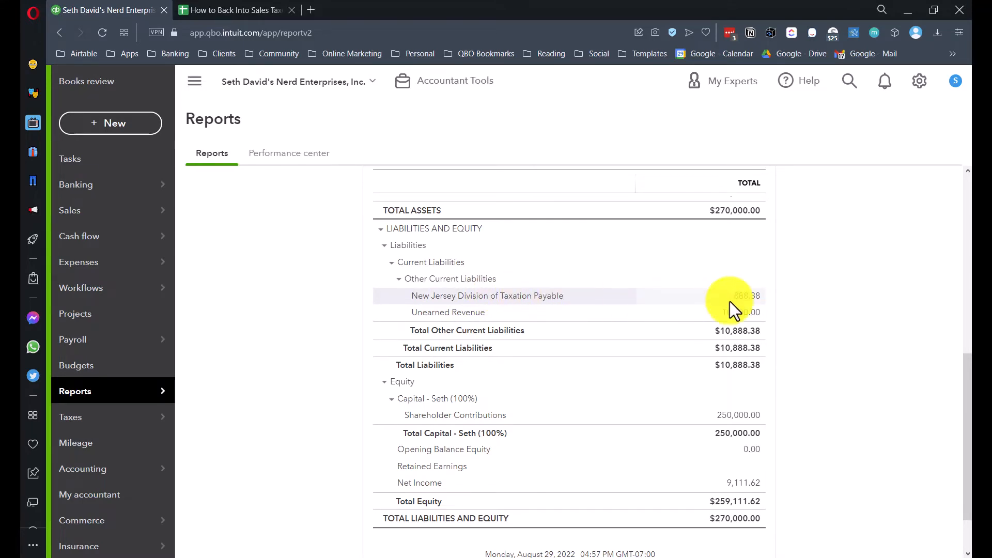
pyautogui.moveTo(753, 307)
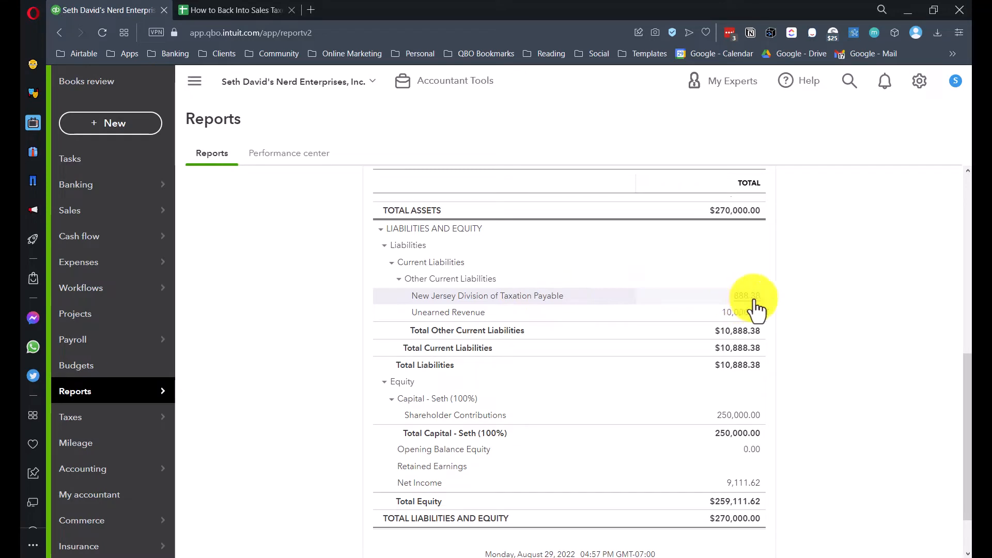
pyautogui.moveTo(236, 315)
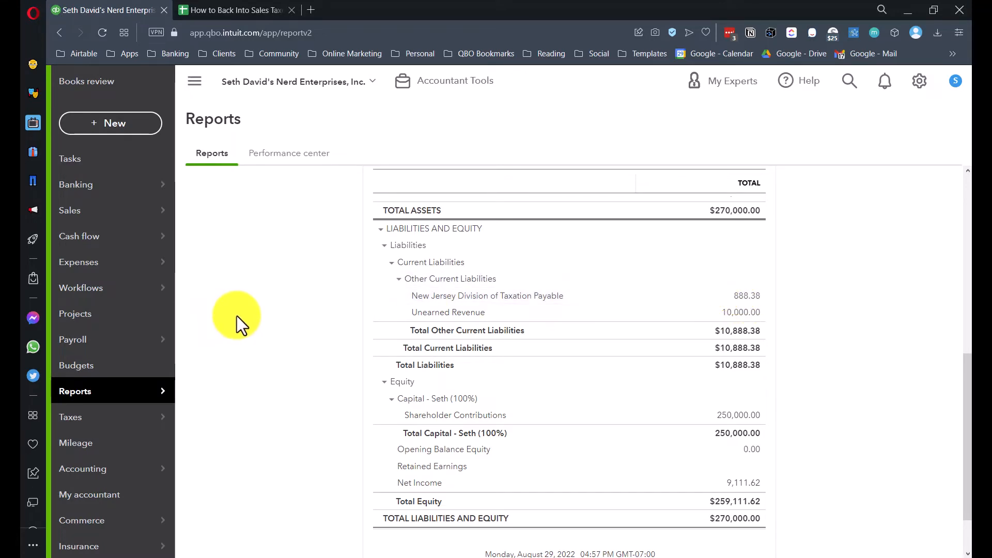
pyautogui.moveTo(246, 317)
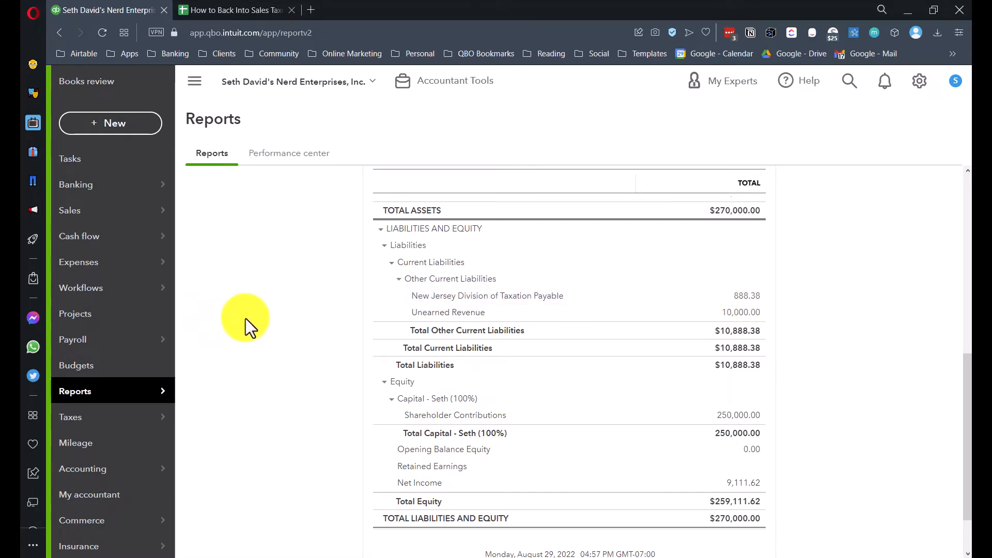
pyautogui.moveTo(247, 316)
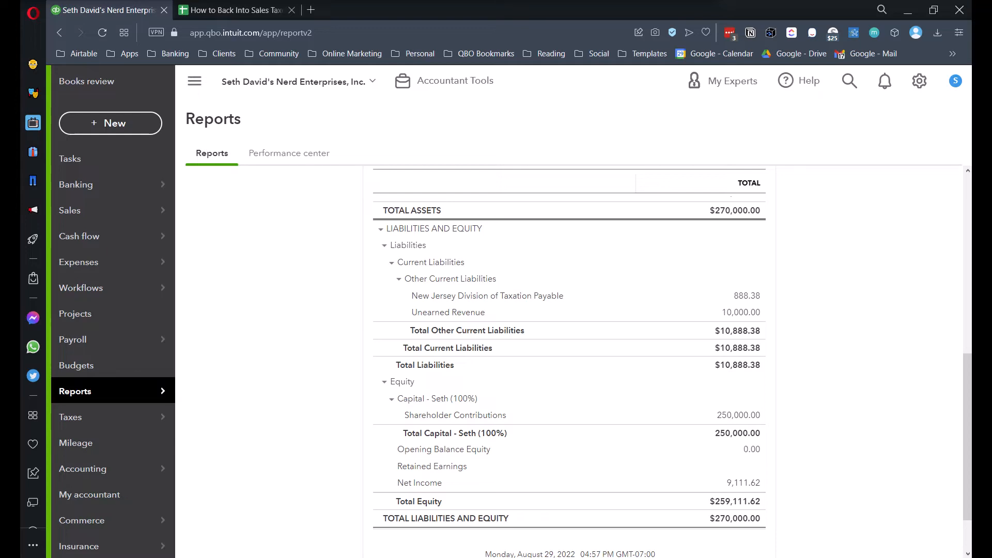
pyautogui.moveTo(638, 159)
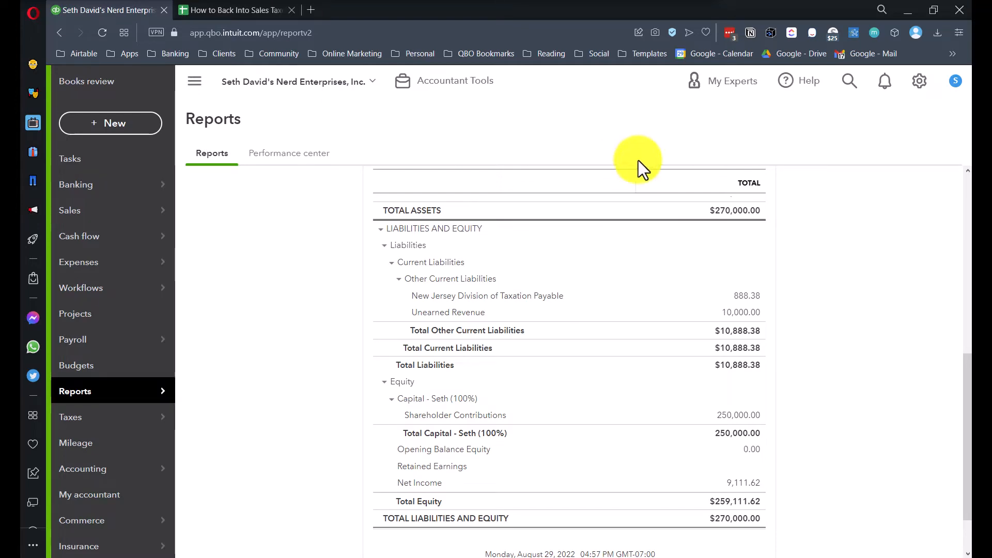
pyautogui.moveTo(750, 319)
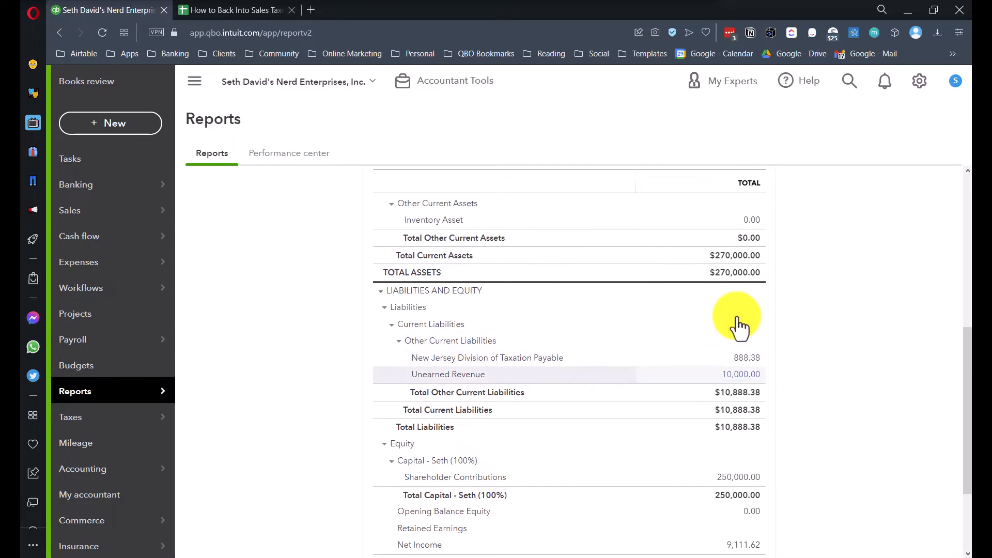
pyautogui.scroll(3)
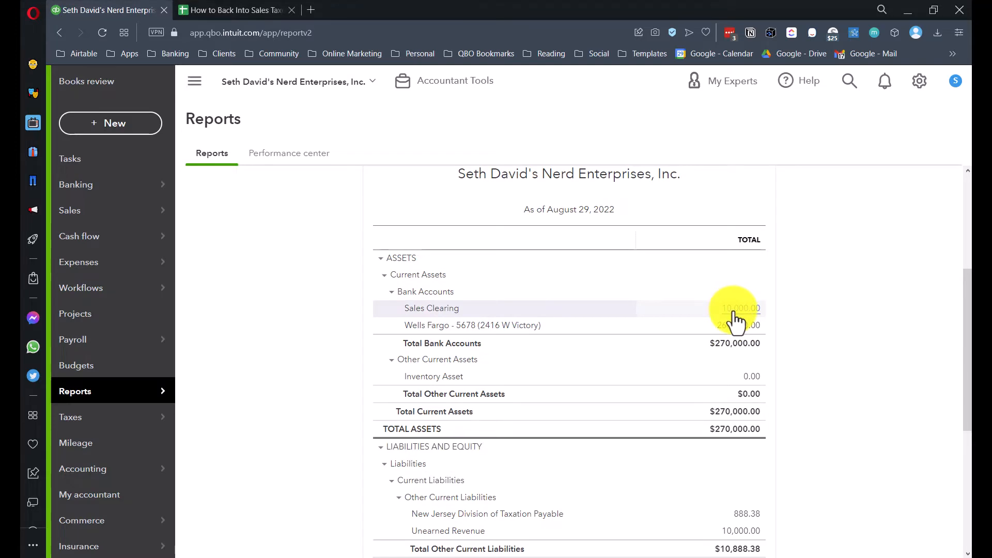
# Drill from the Sales Clearing balance into the sales receipt and confirm it deposits to Sales Clearing
pyautogui.click(737, 308)
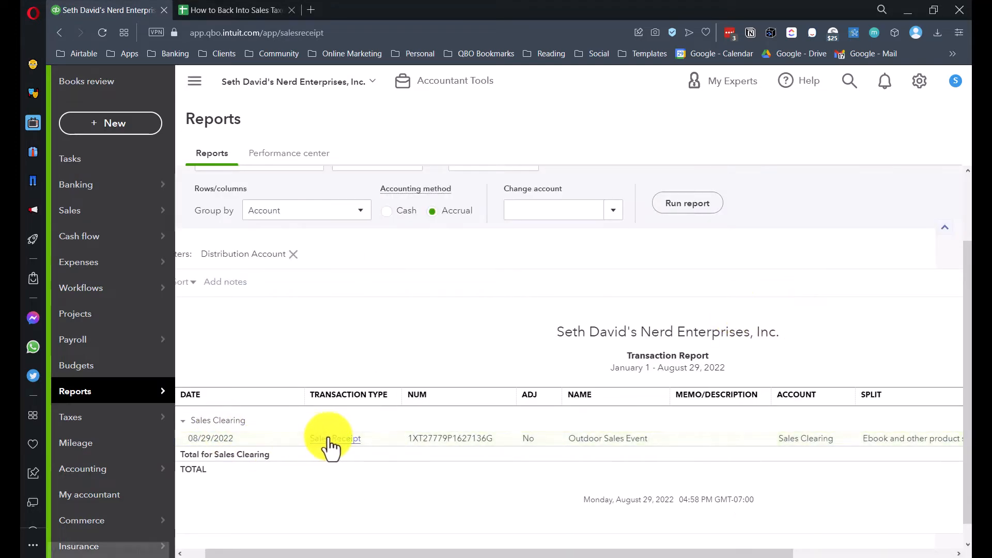
pyautogui.click(335, 438)
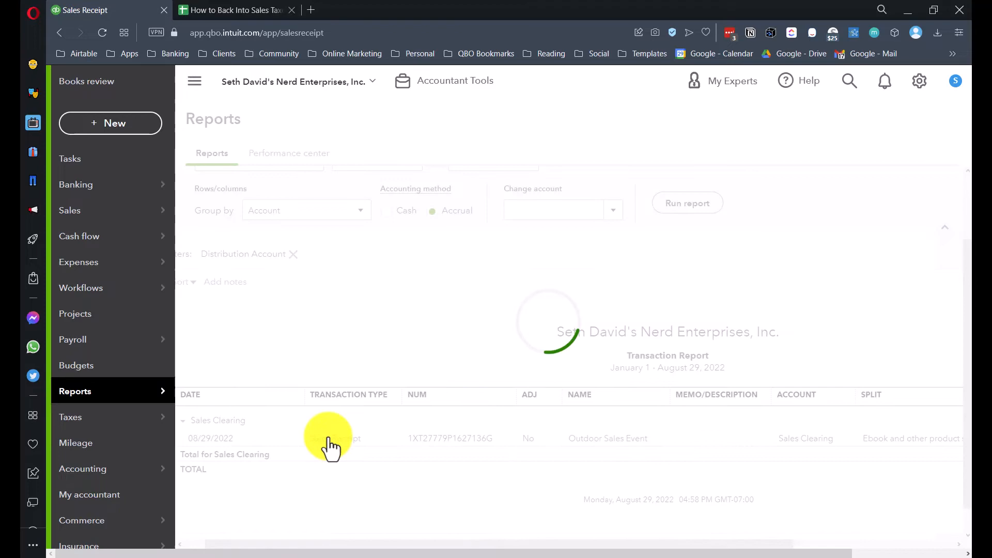
pyautogui.click(357, 438)
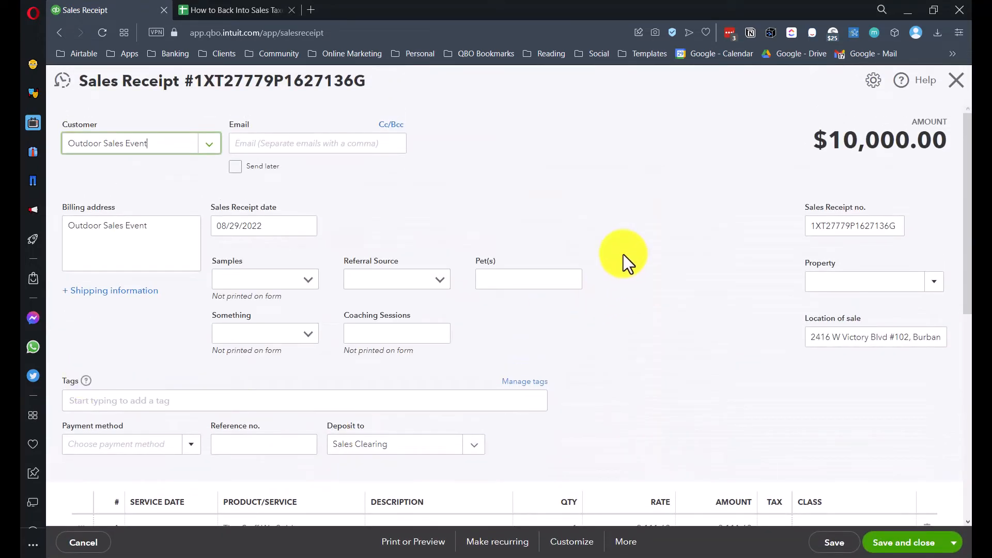
pyautogui.scroll(-3)
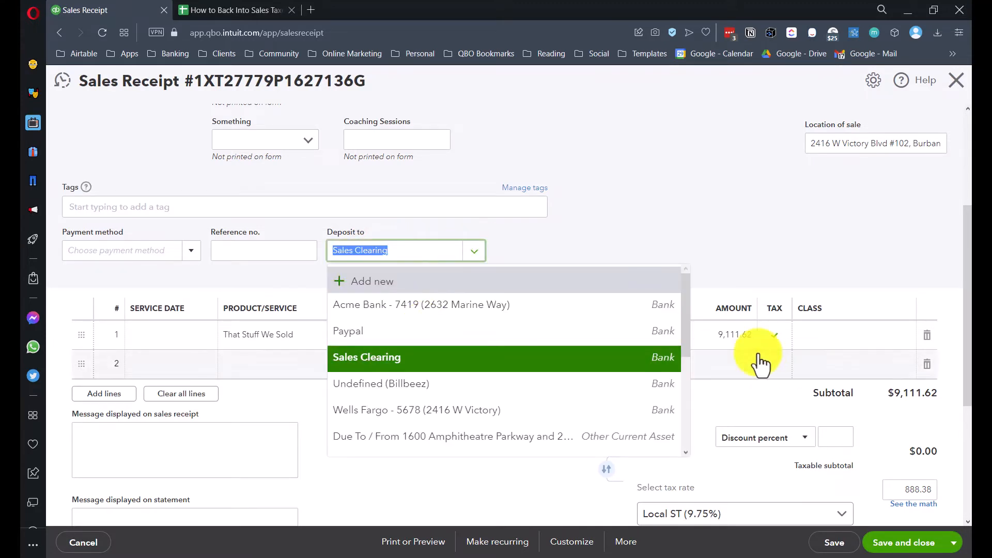
pyautogui.click(366, 357)
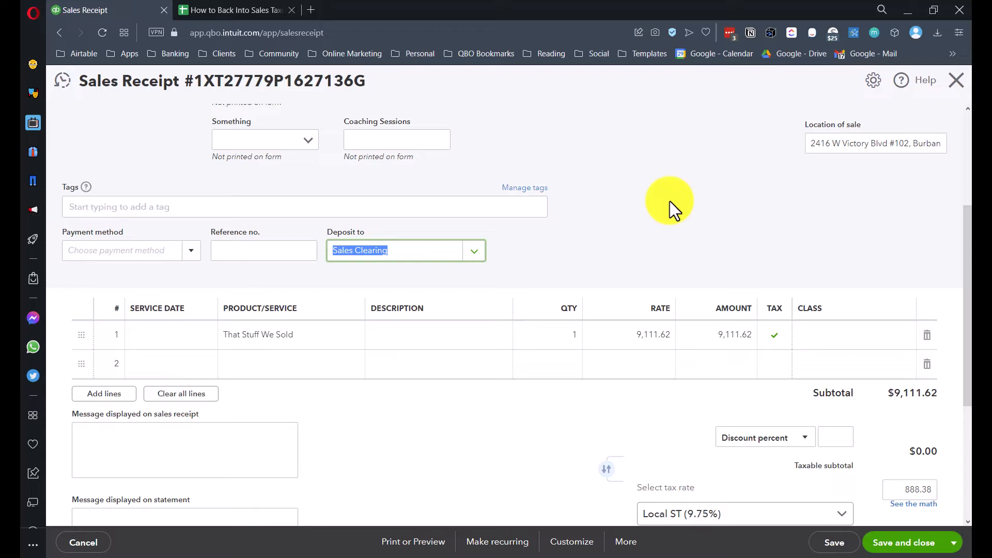
pyautogui.moveTo(412, 253)
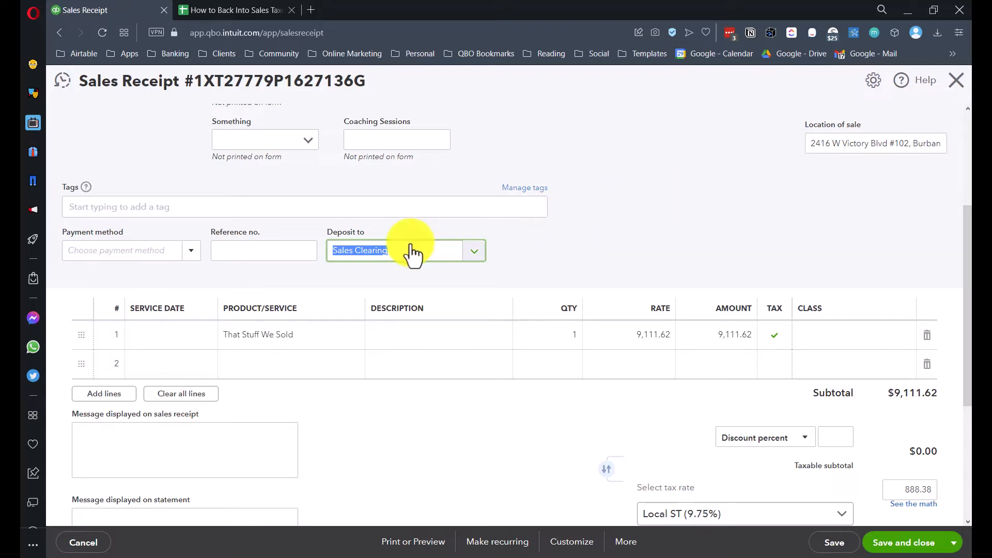
# Open the QuickBooks company home page in a second browser tab
pyautogui.scroll(3)
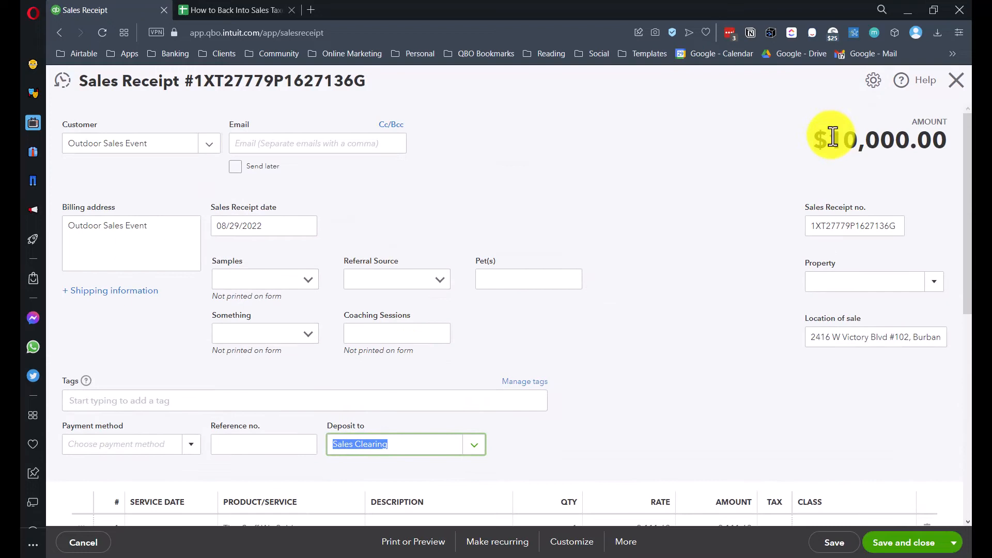
pyautogui.scroll(-3)
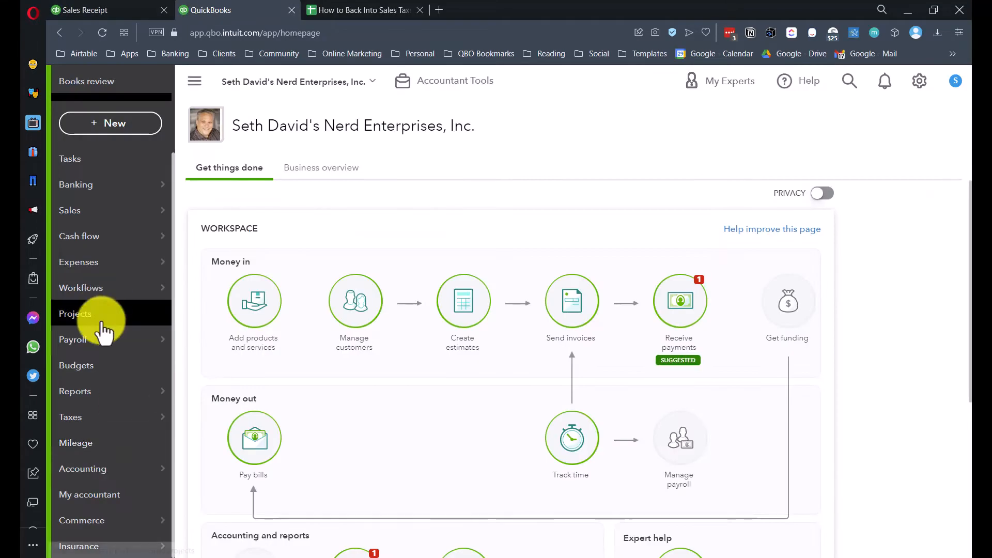
# Run the Profit and Loss showing $9,111.62 income, then return to the sales receipt tab
pyautogui.click(75, 391)
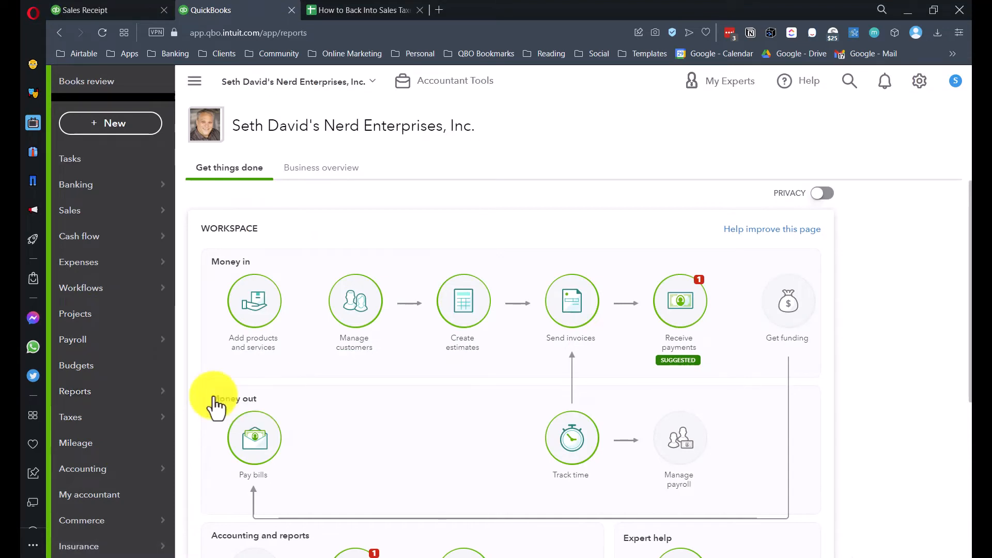
pyautogui.click(75, 390)
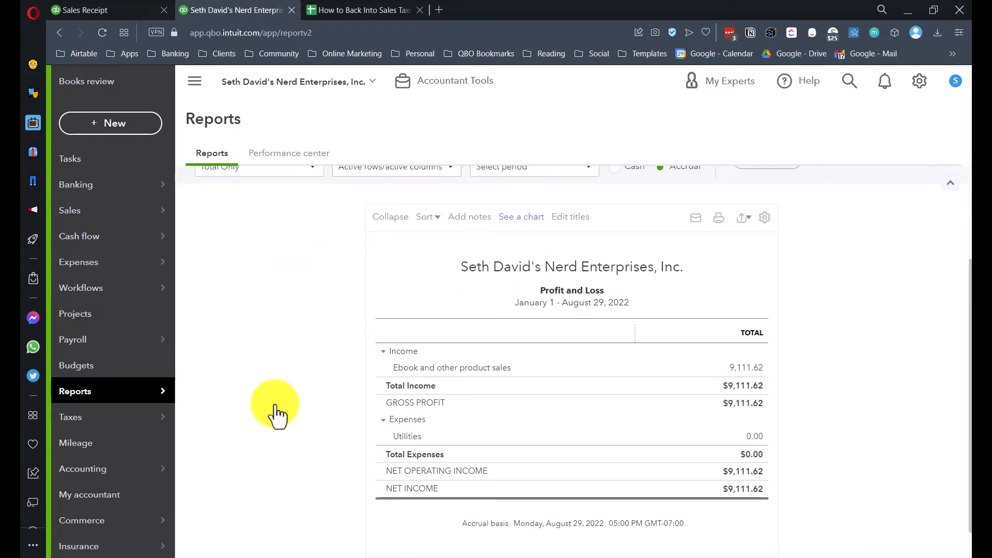
pyautogui.moveTo(745, 376)
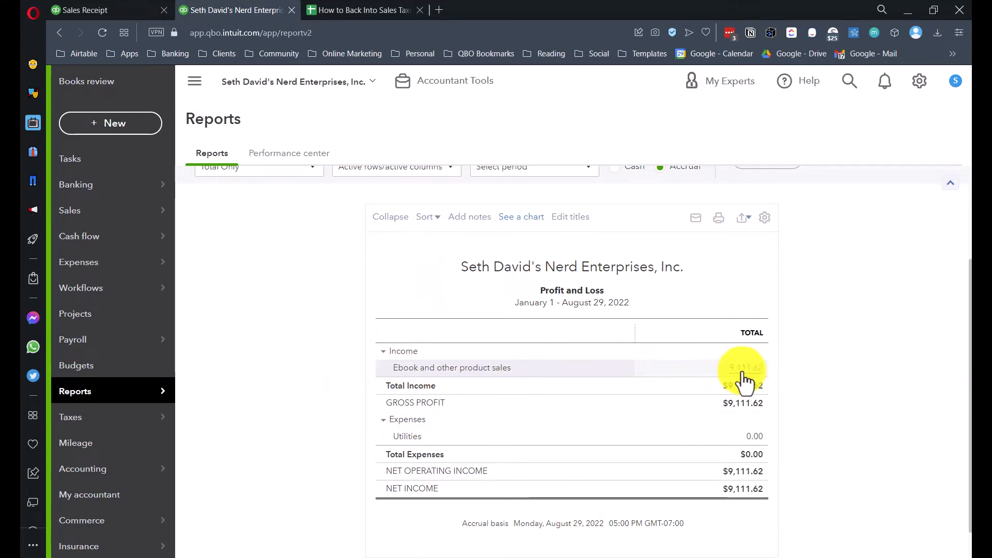
pyautogui.moveTo(794, 370)
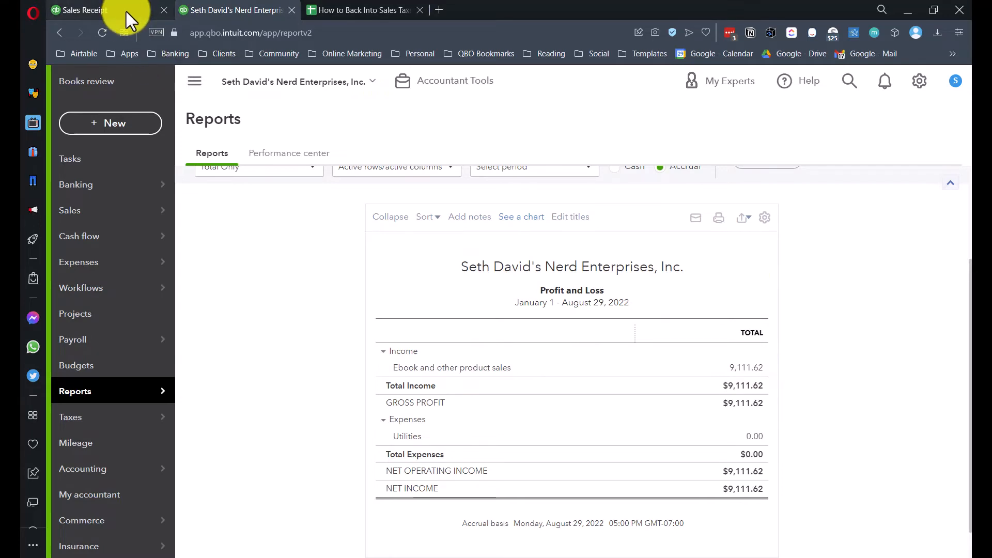
pyautogui.click(86, 10)
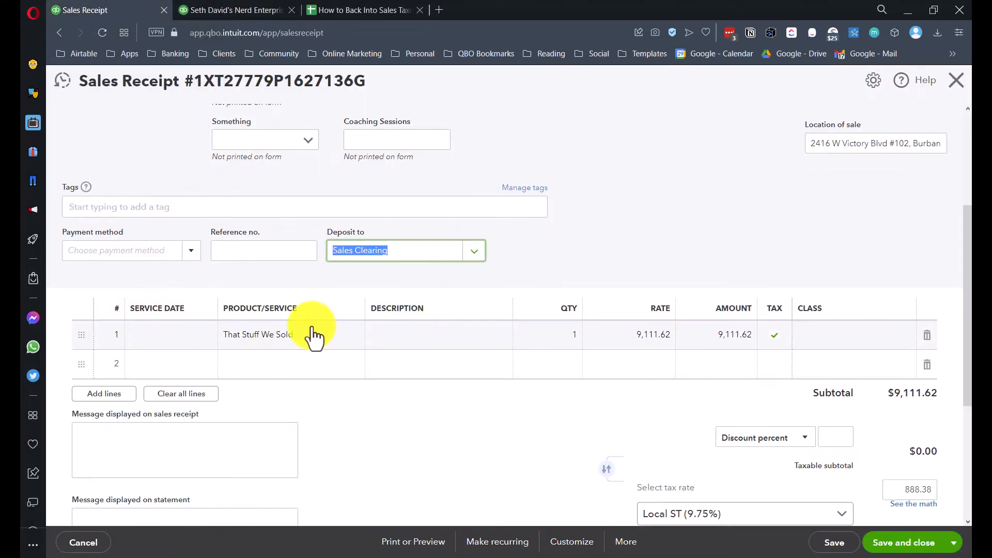
pyautogui.scroll(-3)
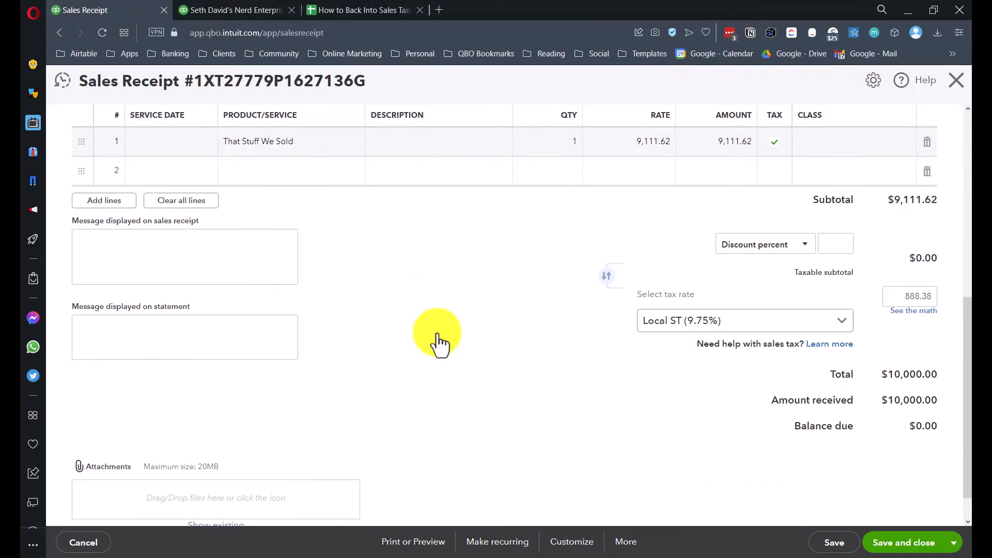
pyautogui.moveTo(480, 363)
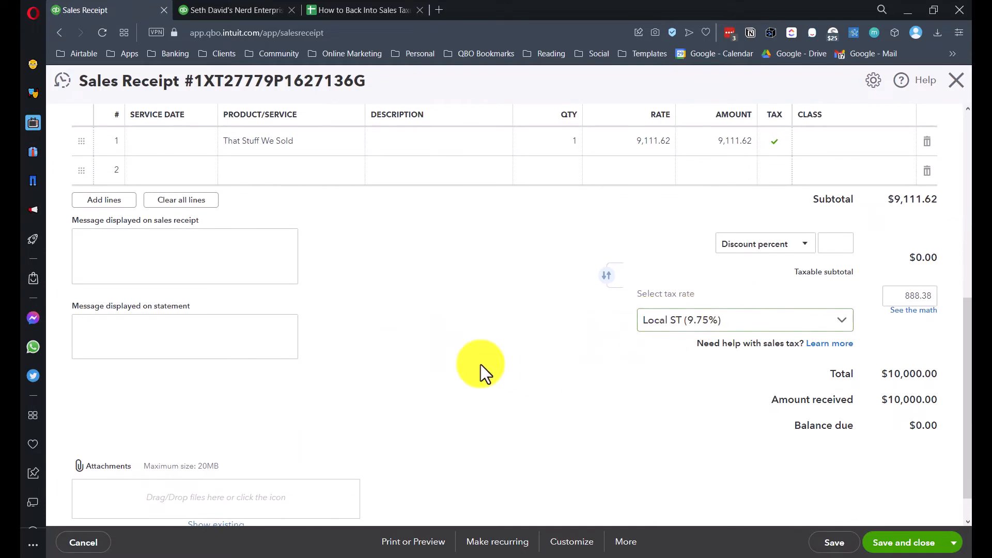
pyautogui.moveTo(476, 367)
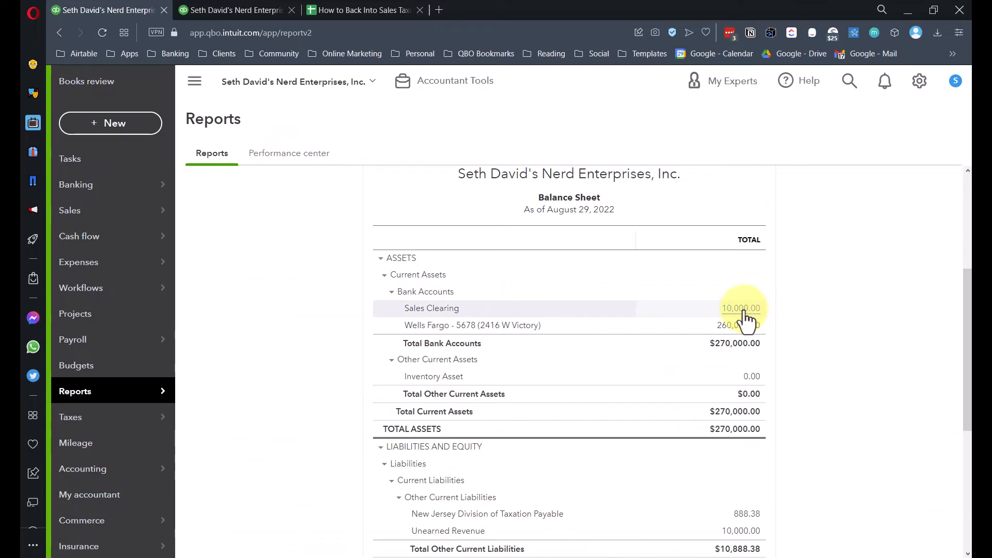
pyautogui.moveTo(740, 326)
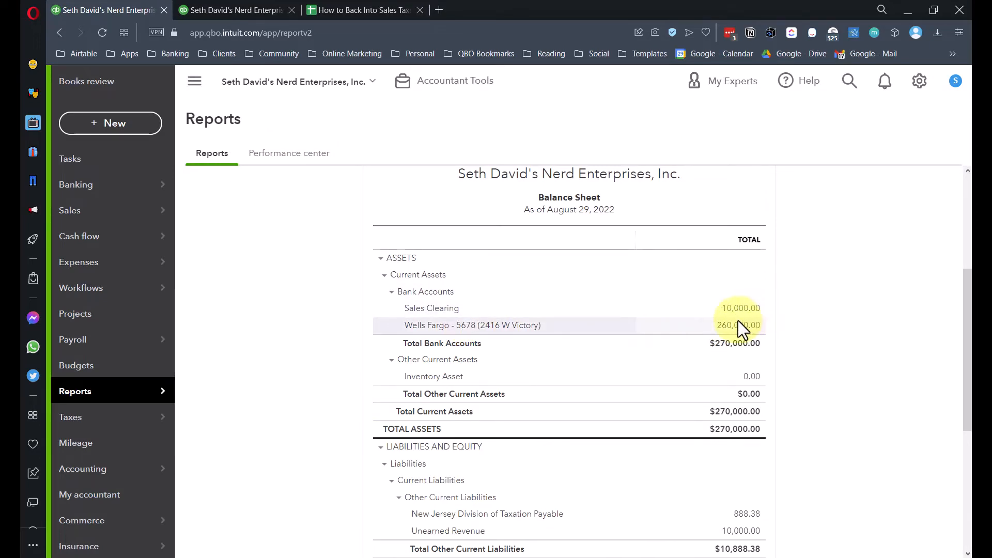
# Review Sales Clearing and Unearned Revenue balances, then start a new transaction via + New
pyautogui.scroll(-3)
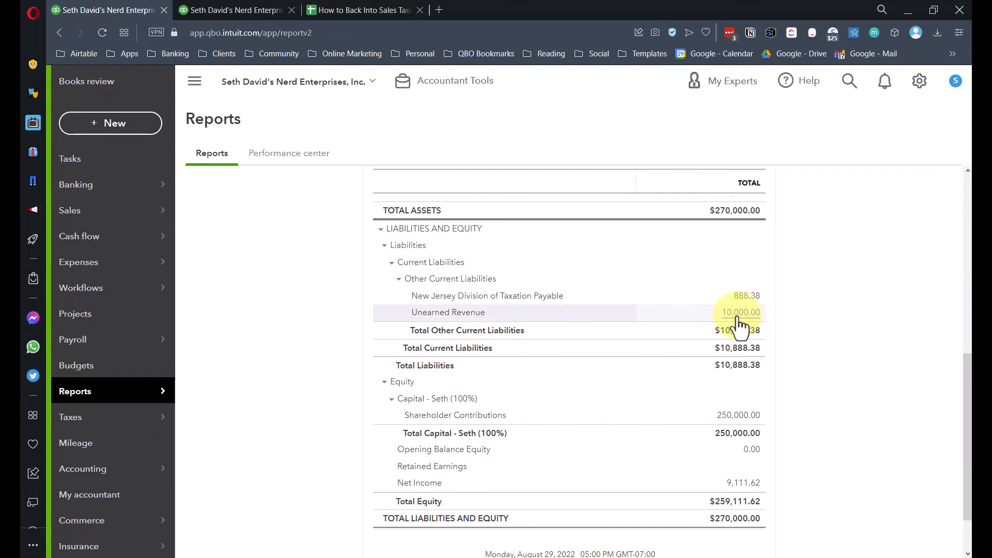
pyautogui.scroll(3)
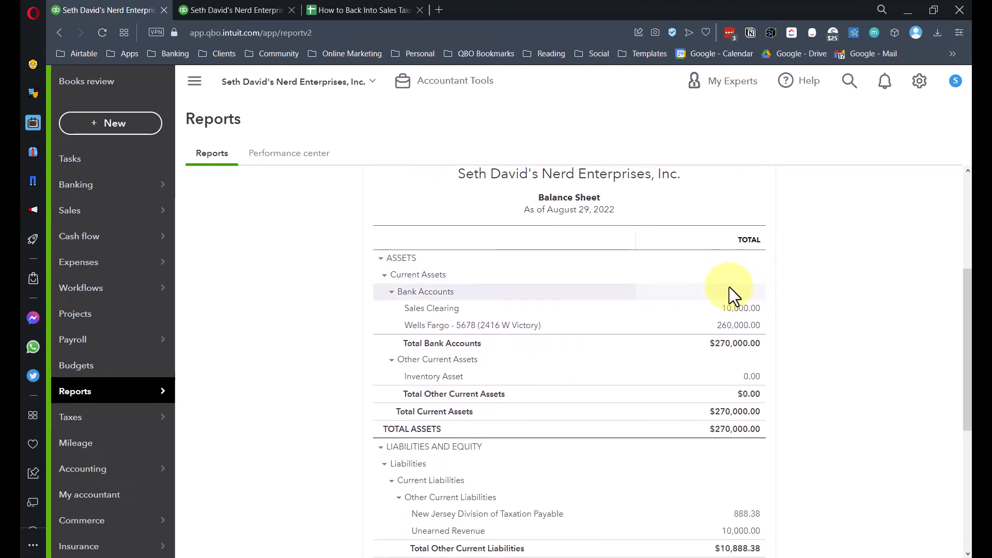
pyautogui.moveTo(737, 310)
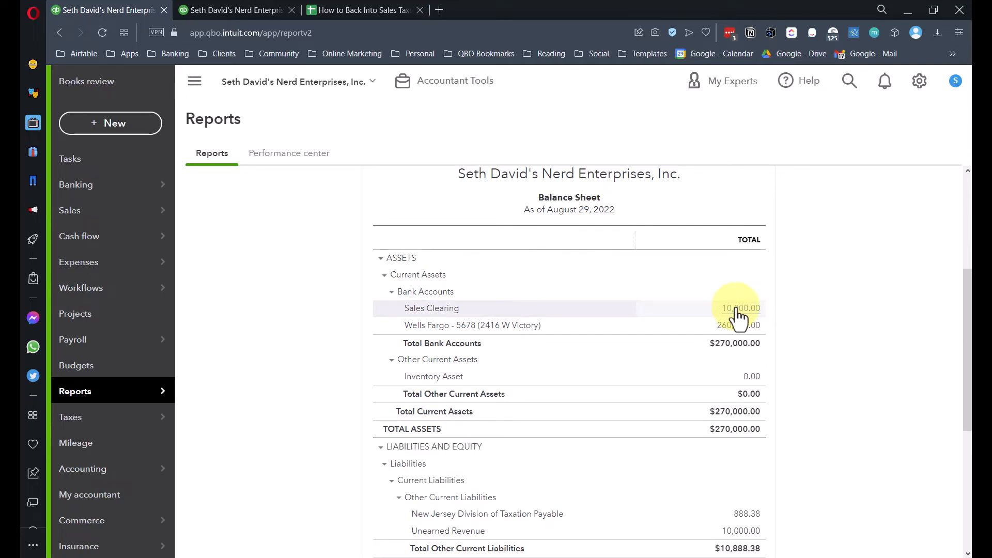
pyautogui.click(111, 123)
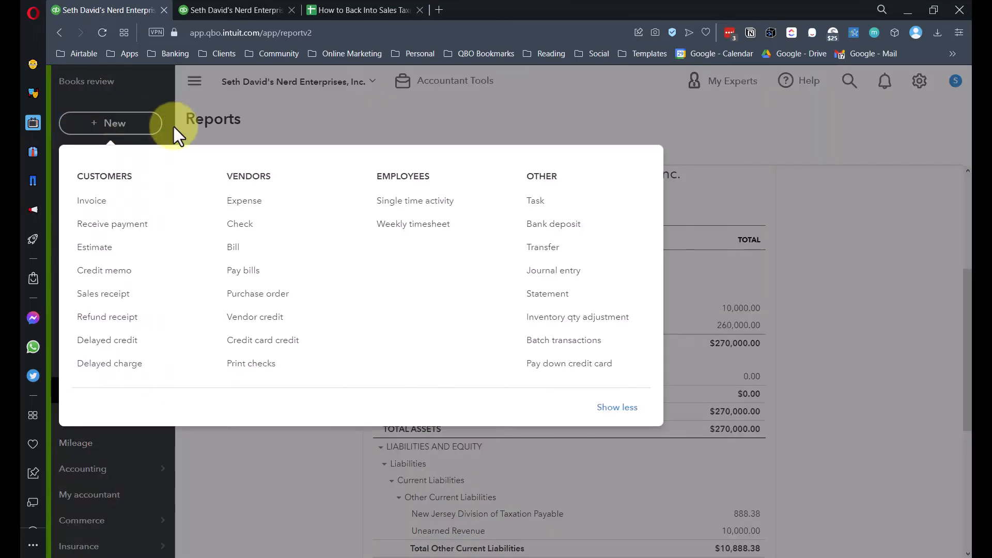
# Create an expense paid from Sales Clearing with category Unearned Revenue for 10000
pyautogui.click(244, 200)
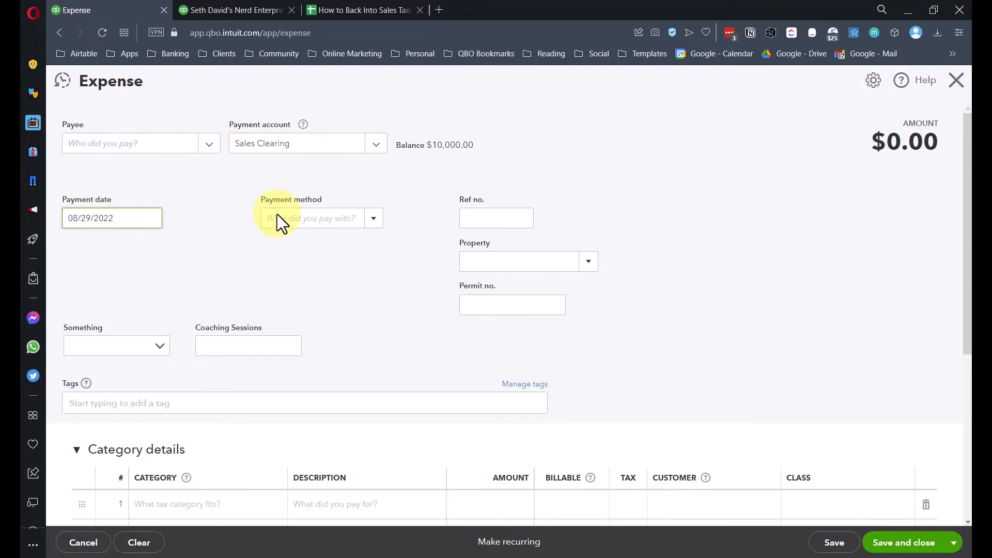
pyautogui.scroll(-3)
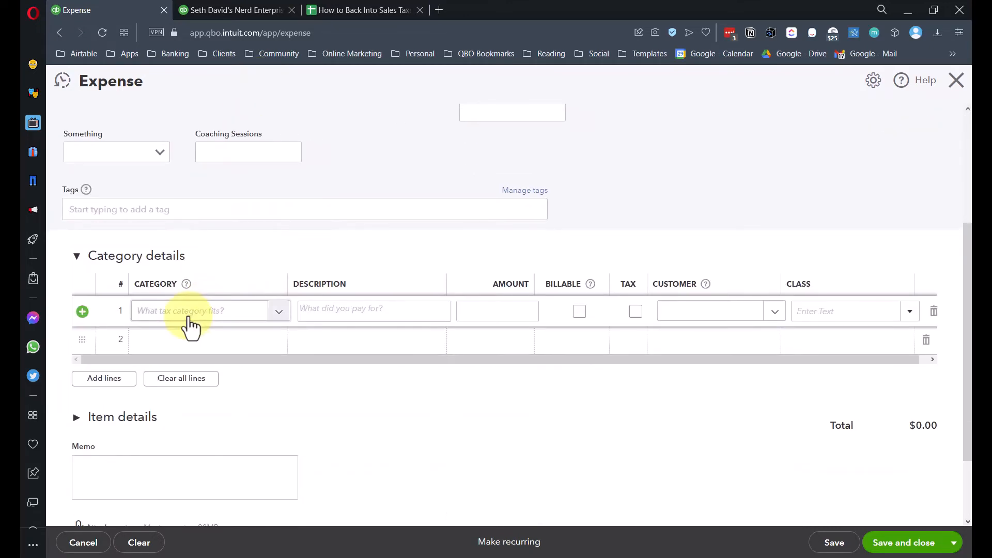
pyautogui.click(210, 311)
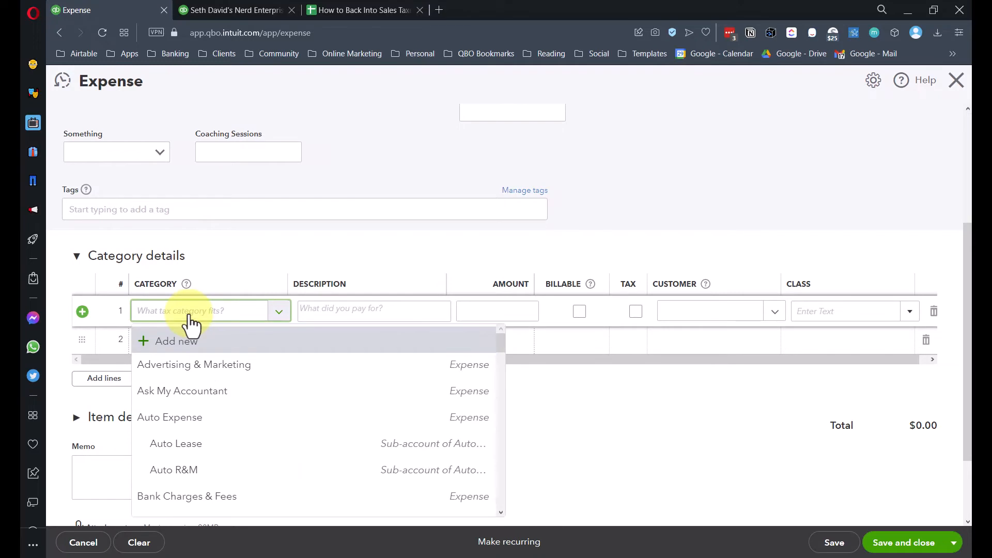
pyautogui.write('Une')
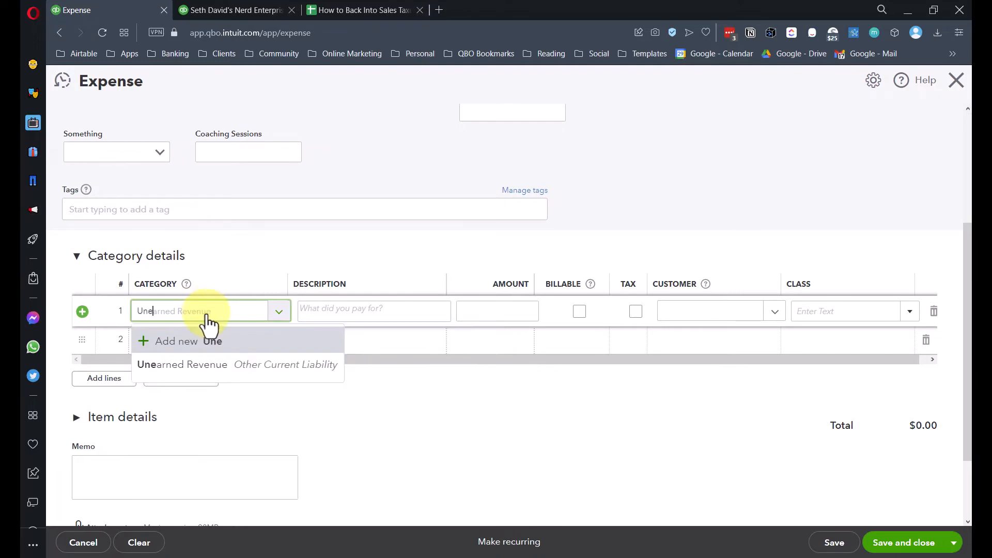
pyautogui.click(182, 364)
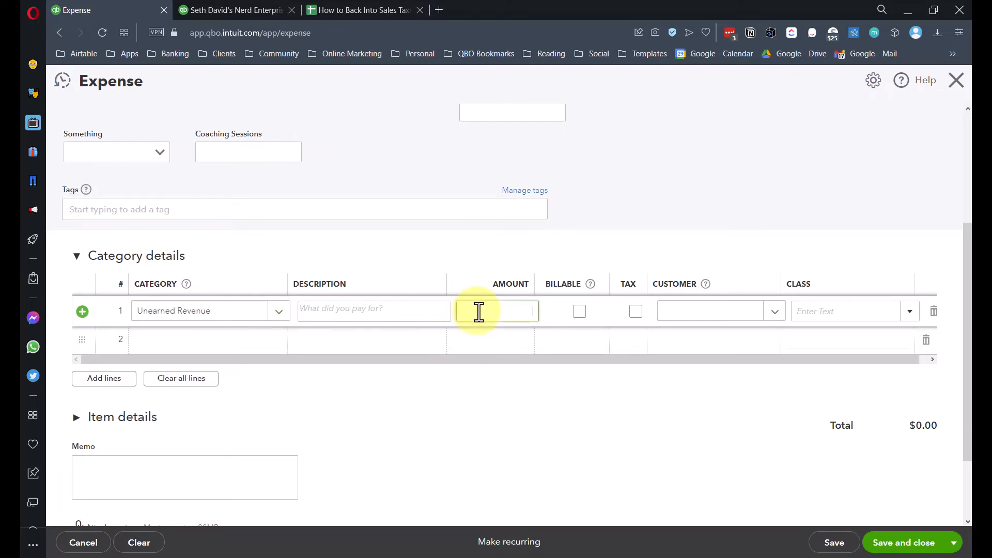
pyautogui.write('100000.00')
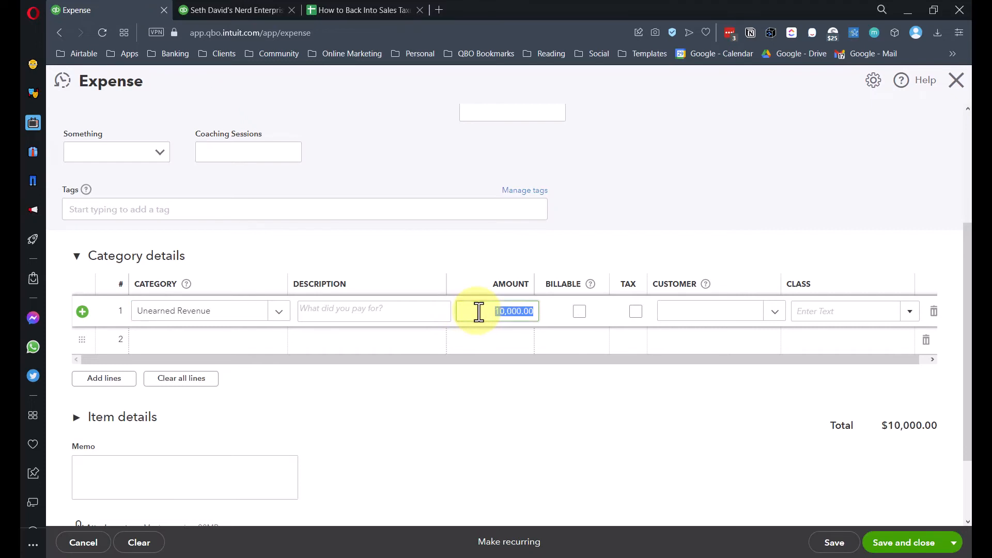
pyautogui.scroll(3)
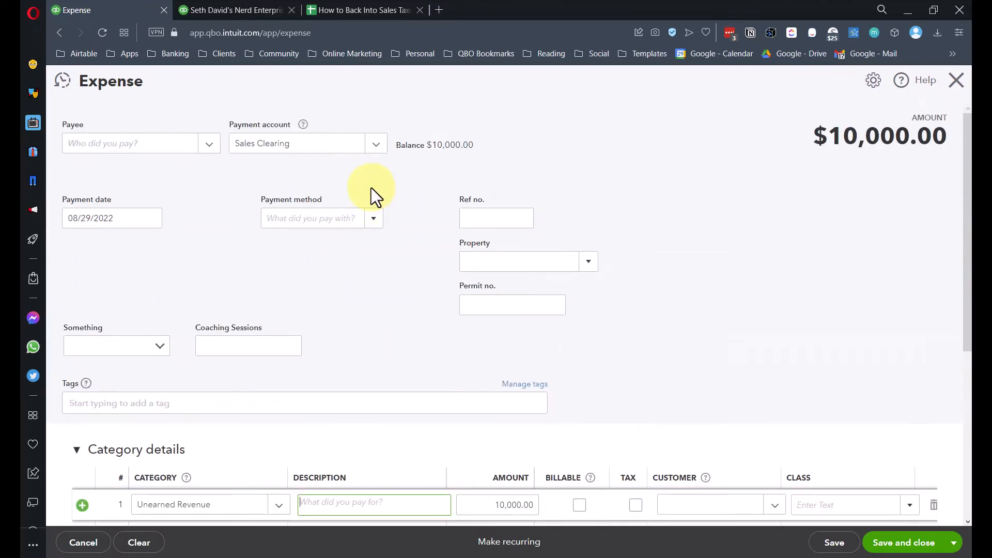
pyautogui.moveTo(840, 203)
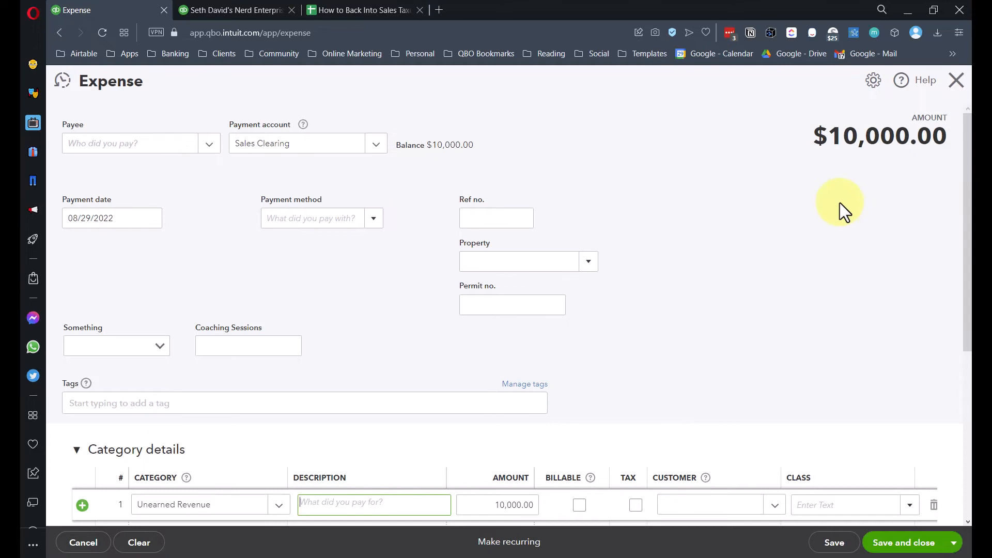
pyautogui.moveTo(699, 262)
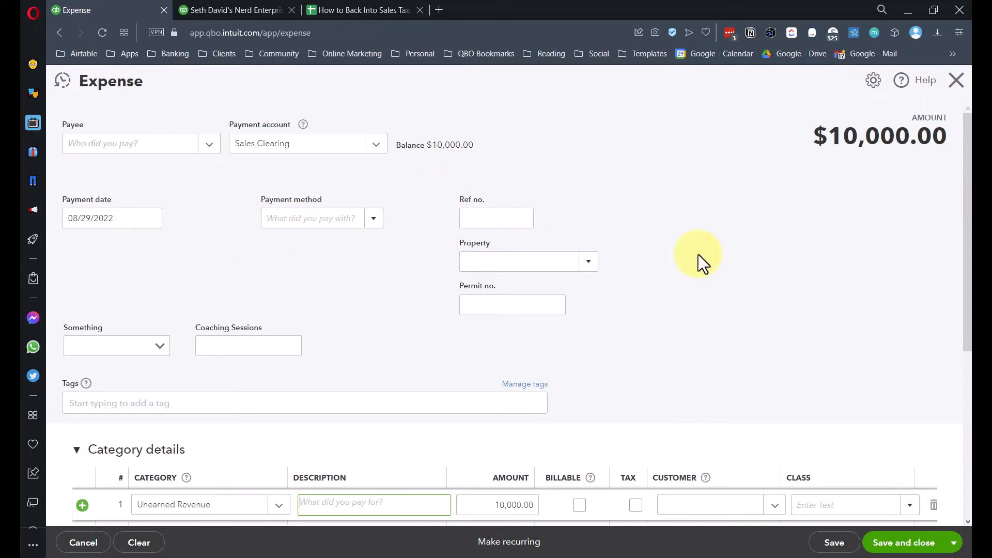
pyautogui.moveTo(907, 522)
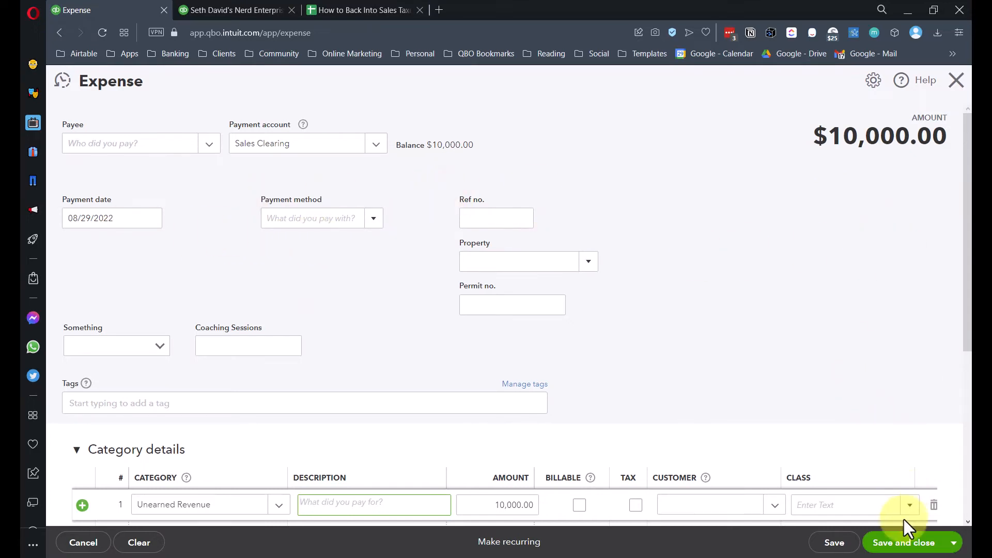
# Save and close the expense, confirming Yes despite missing class fields
pyautogui.click(903, 542)
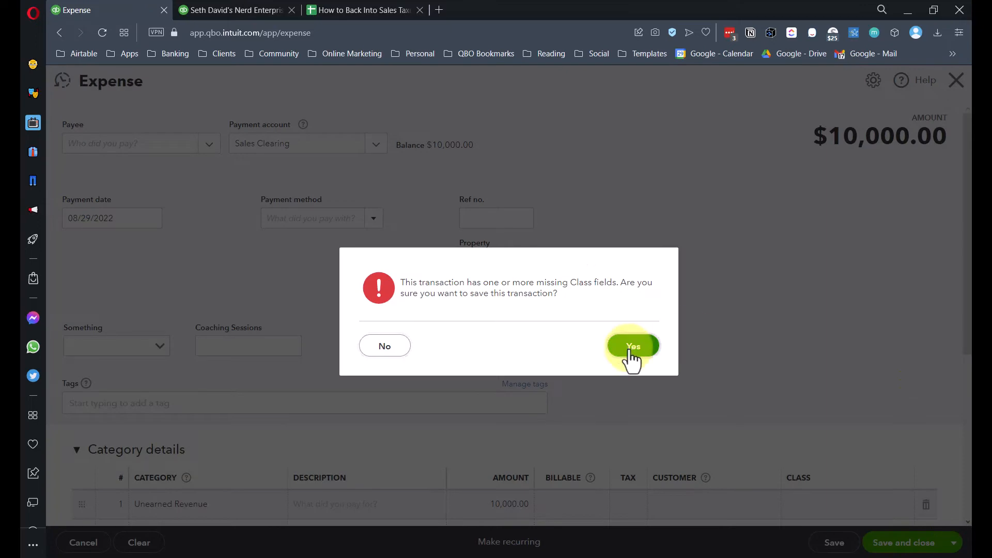
pyautogui.click(632, 345)
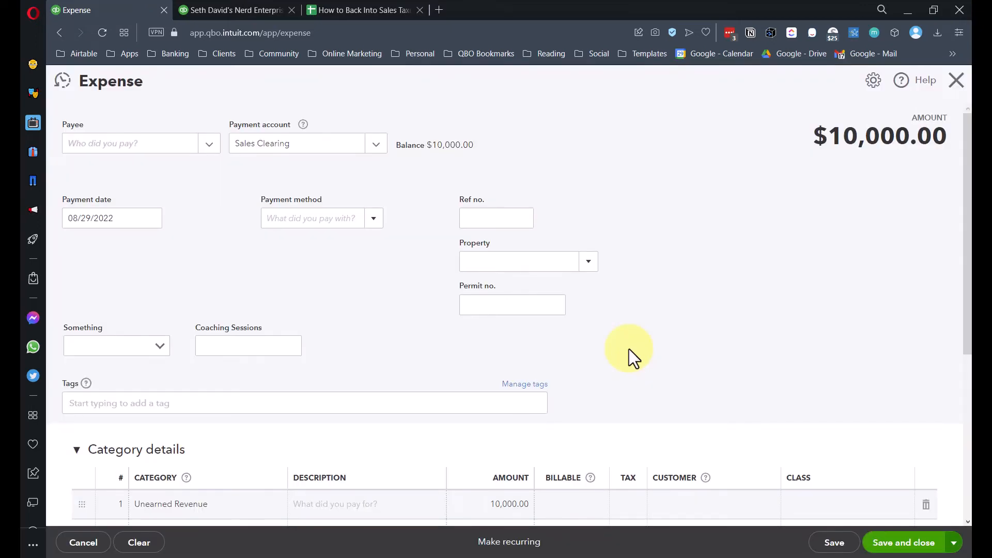
pyautogui.click(903, 543)
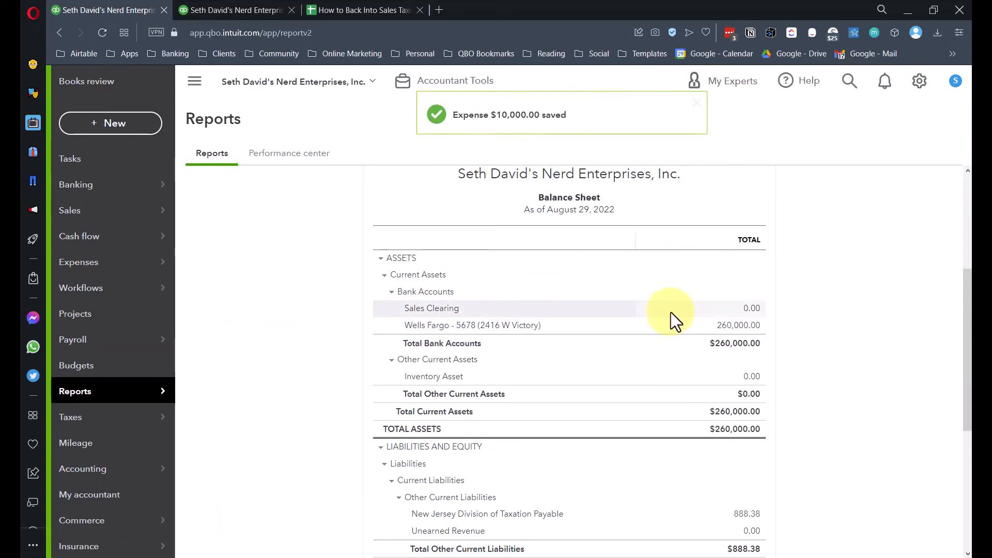
pyautogui.scroll(-3)
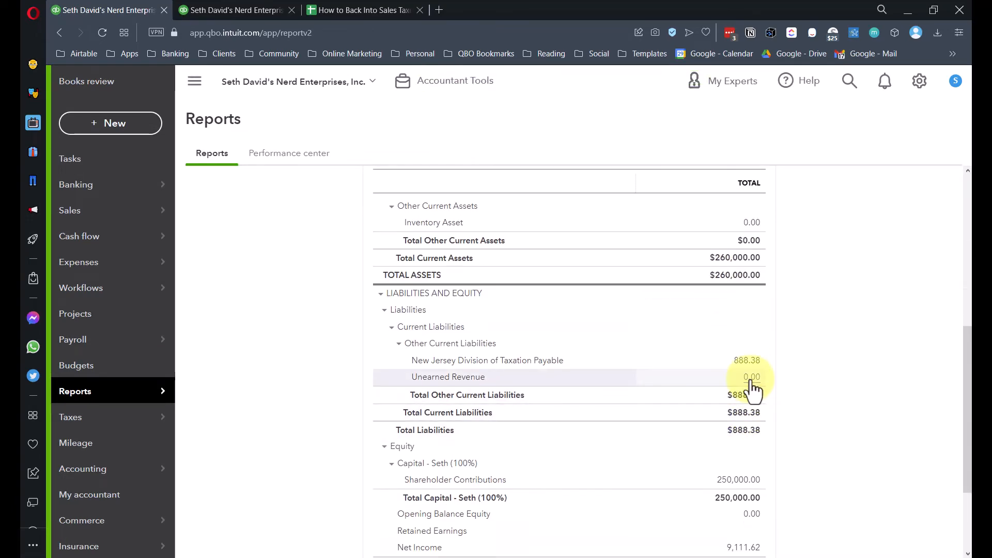
pyautogui.moveTo(749, 367)
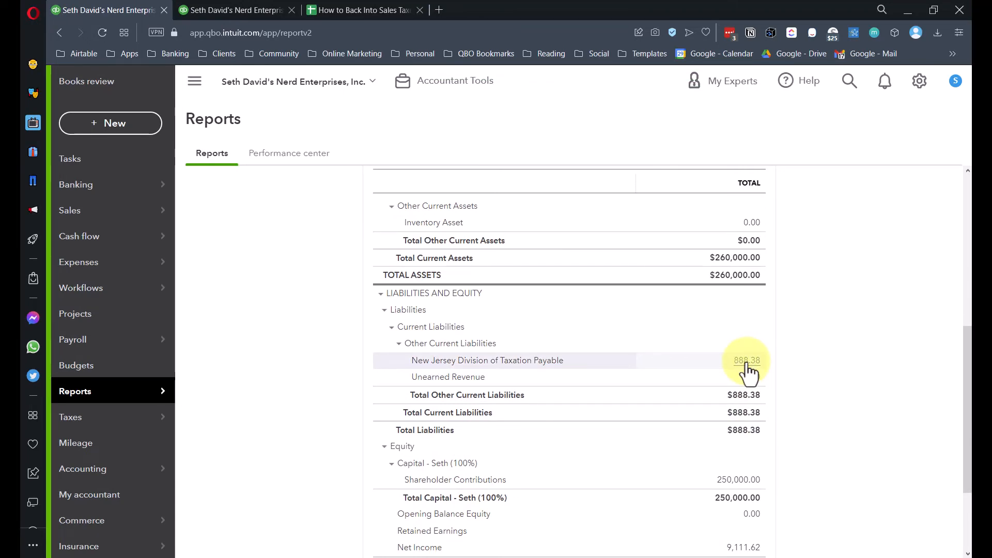
pyautogui.scroll(3)
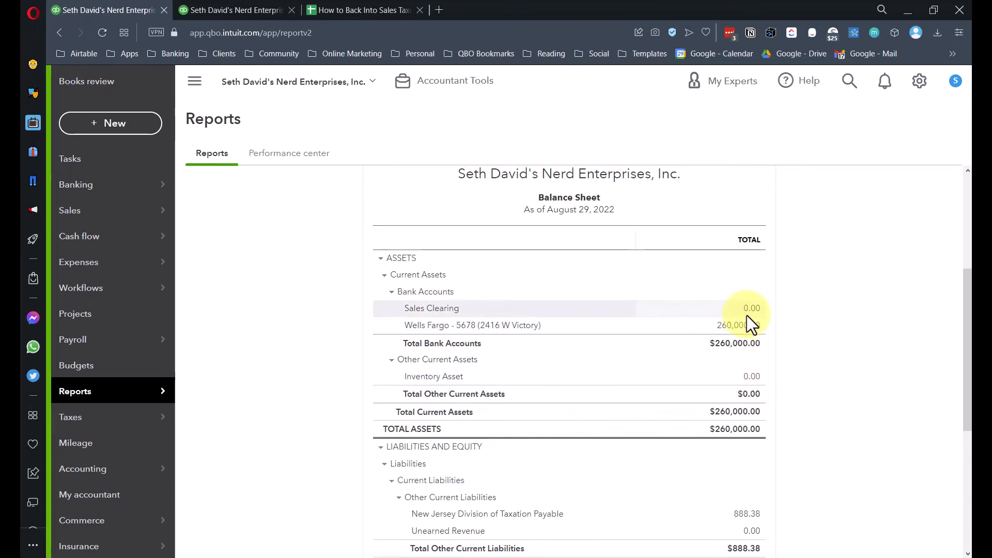
pyautogui.moveTo(740, 332)
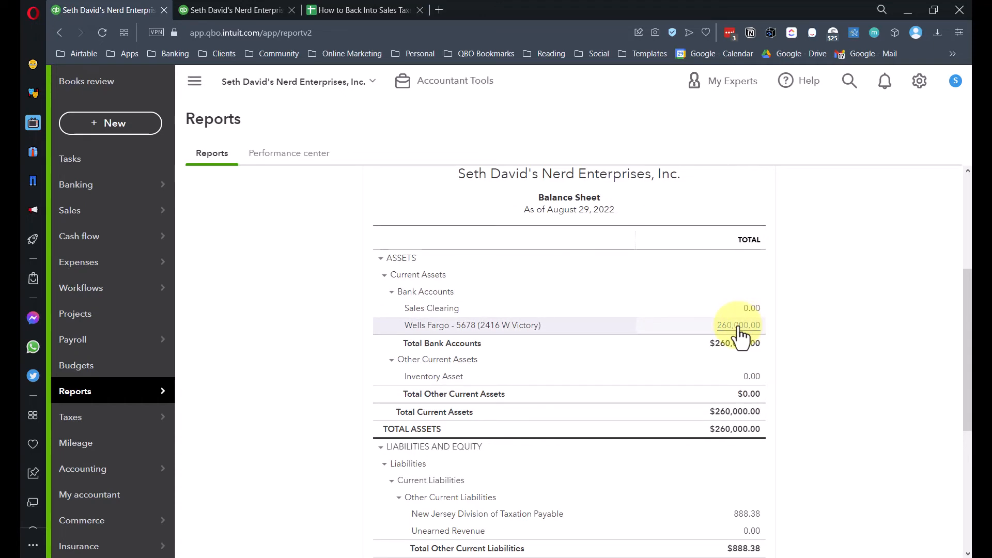
pyautogui.moveTo(757, 347)
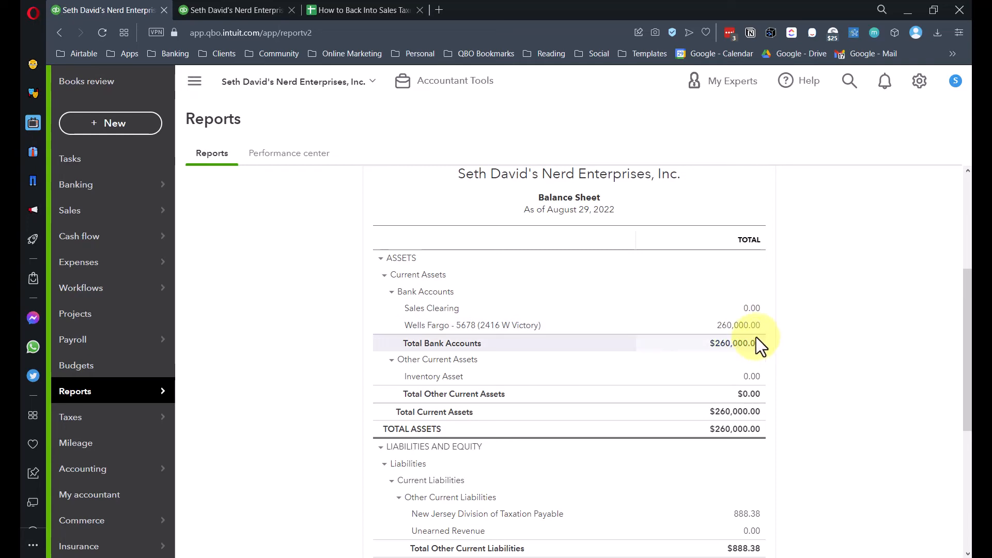
pyautogui.moveTo(738, 324)
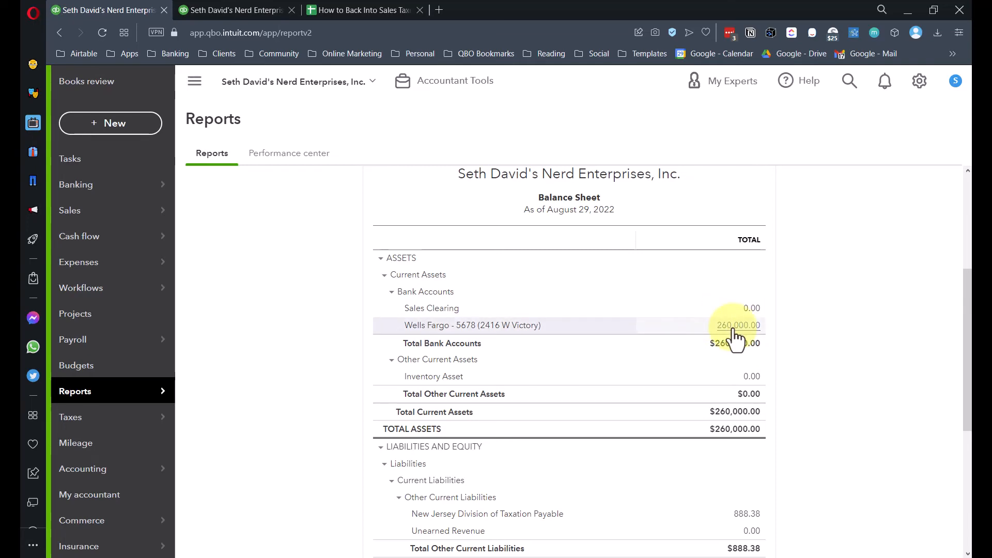
pyautogui.moveTo(641, 136)
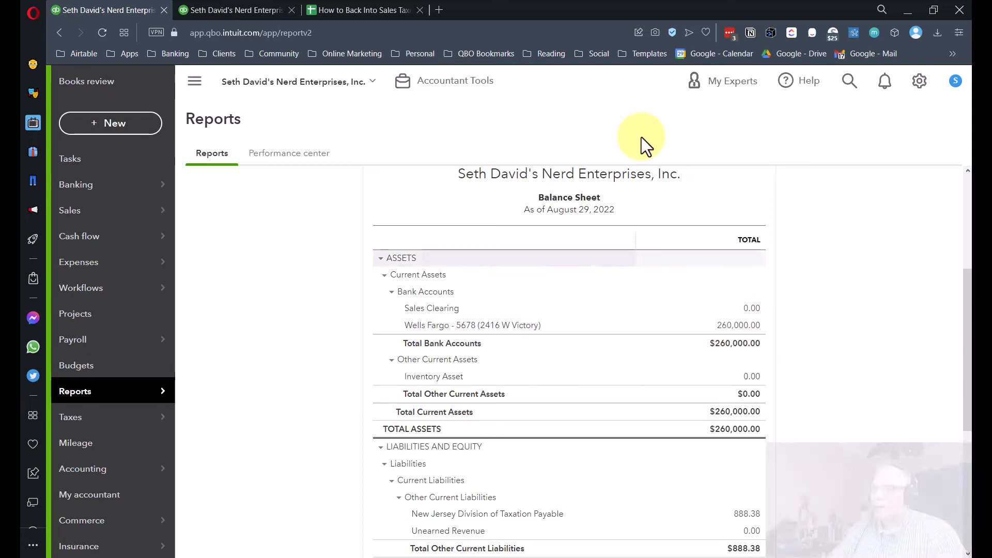